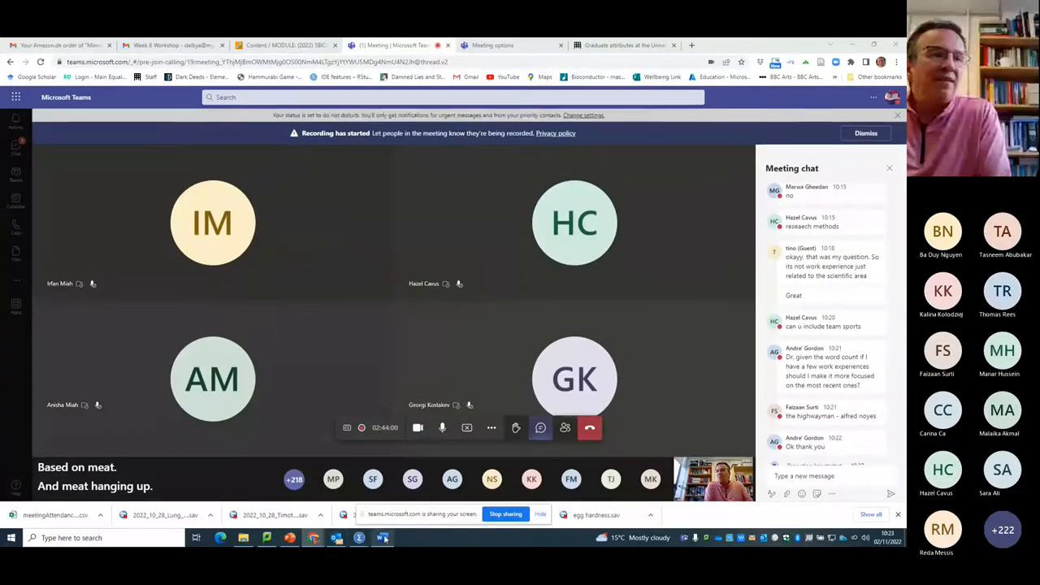
mouse_move(384, 537)
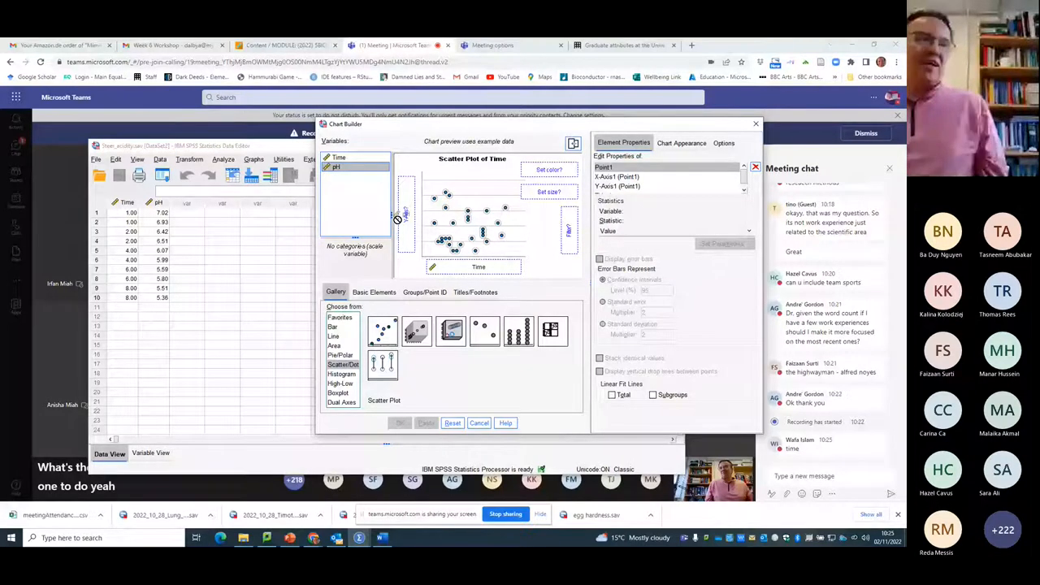
- Generate the pH-by-Time scatter plot and add a linear fit line with its equation
left_click(400, 423)
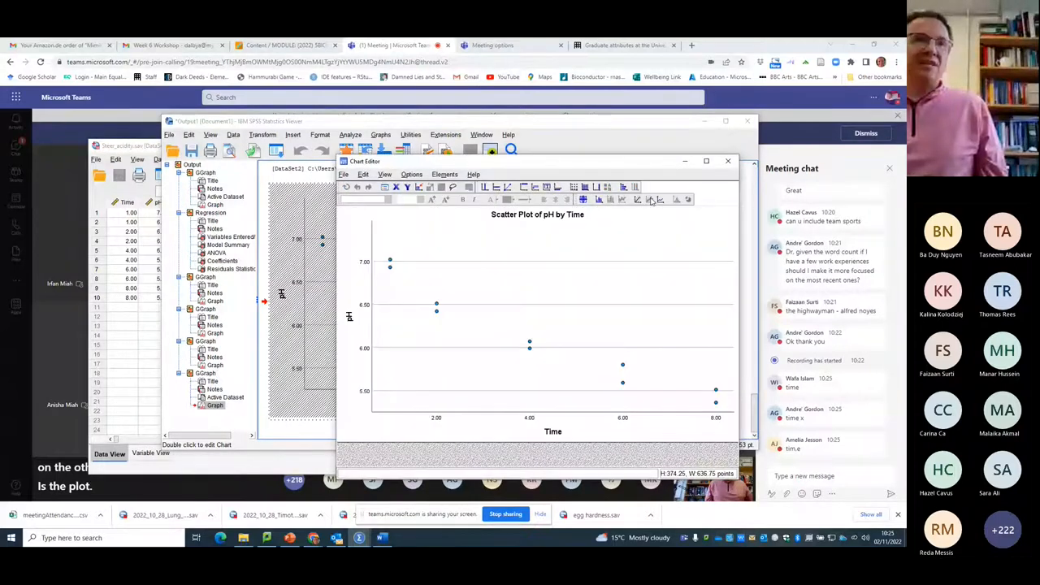
left_click(650, 198)
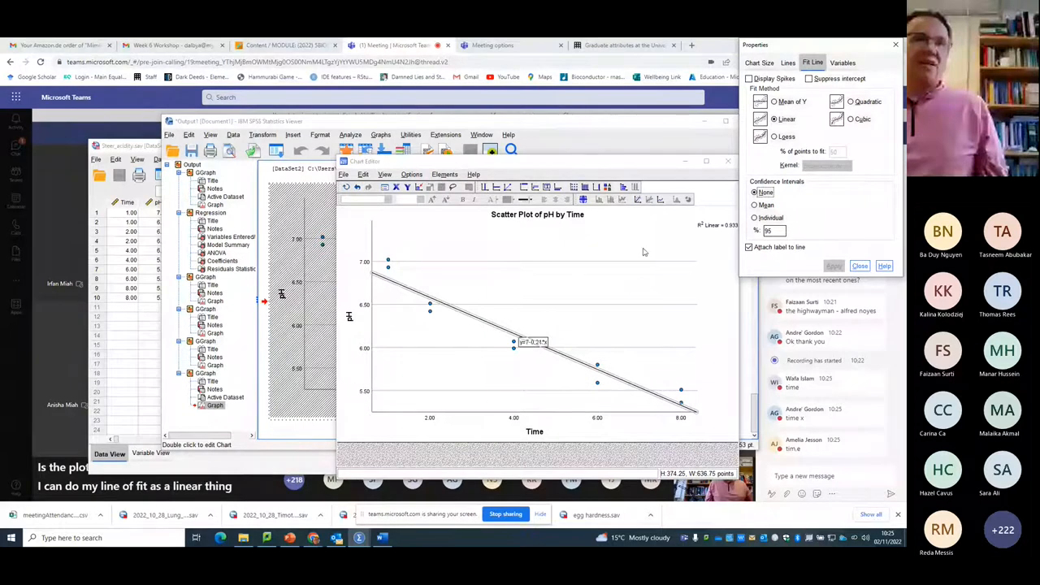
left_click(796, 62)
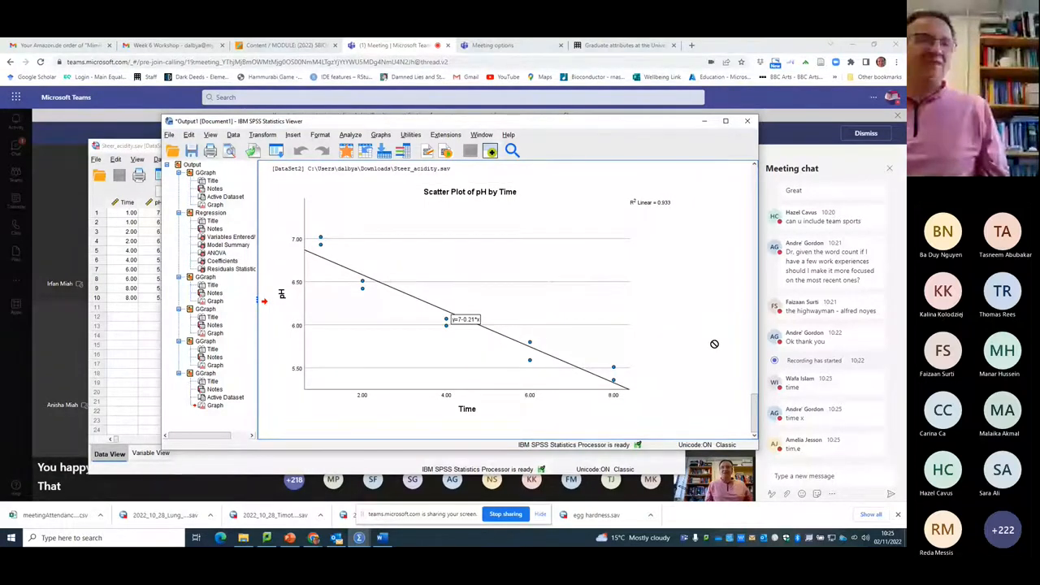
mouse_move(701, 348)
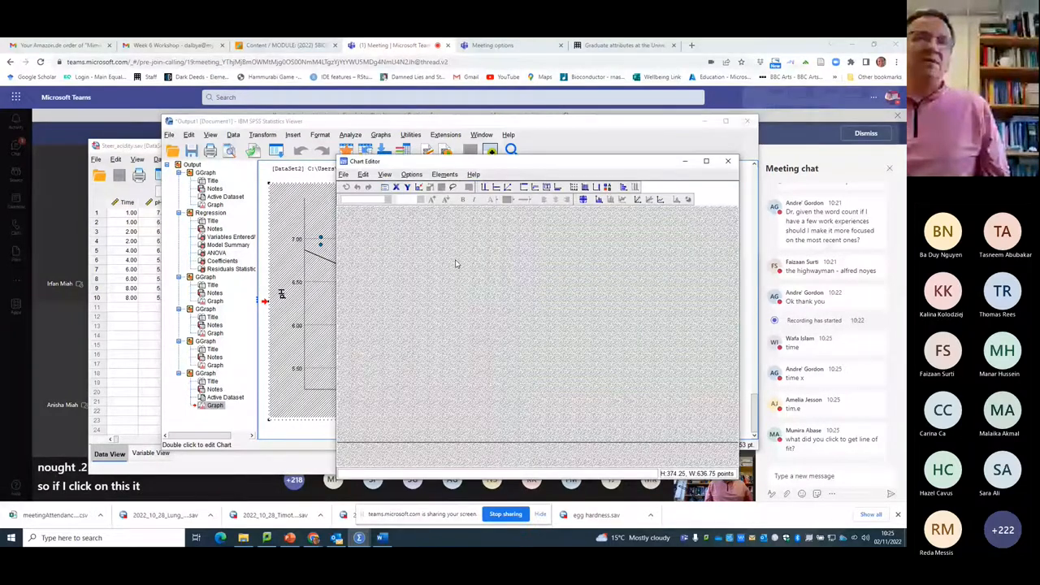
left_click(637, 198)
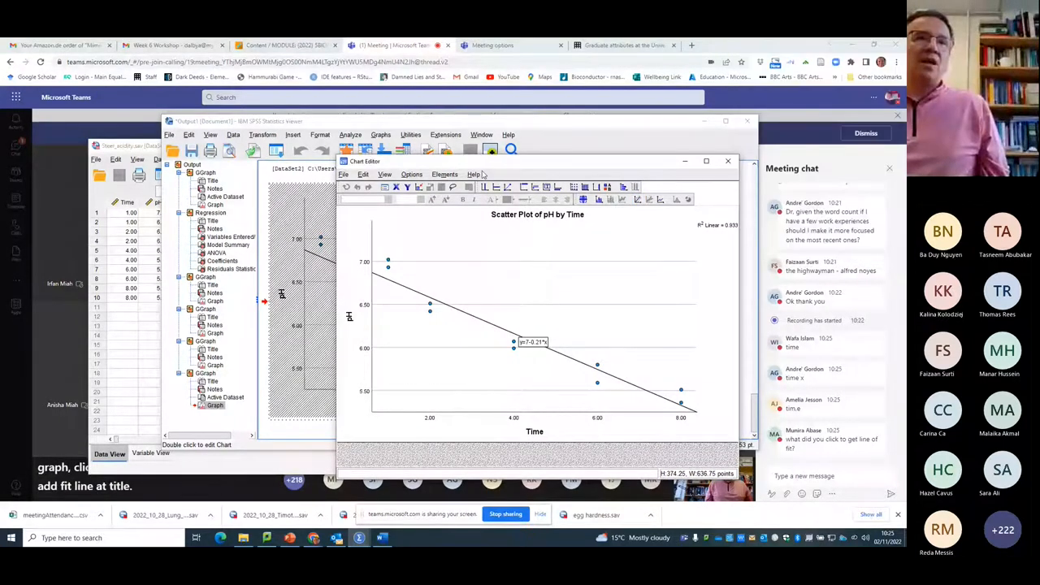
left_click(728, 161)
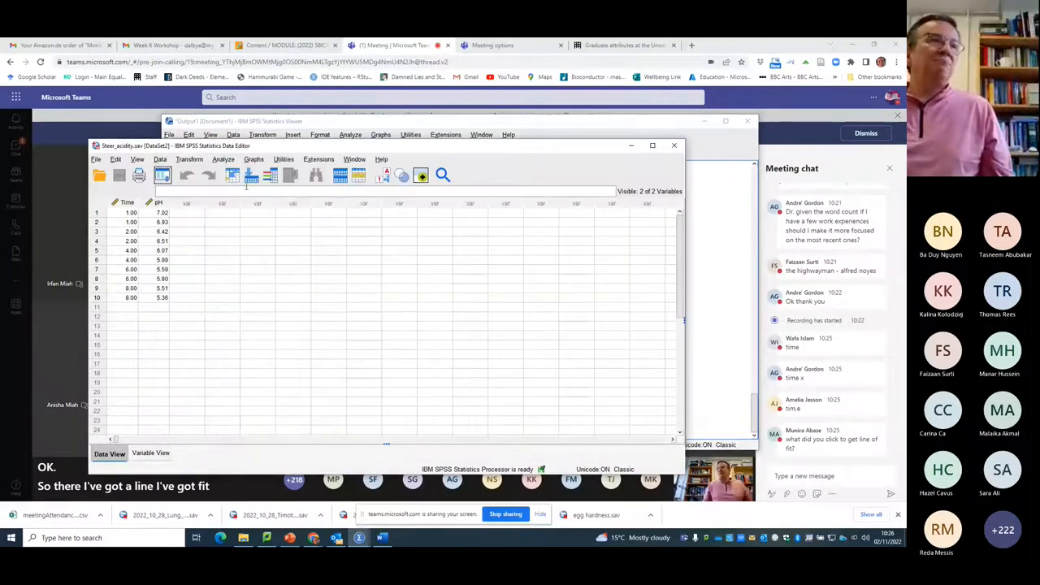
- Set up a linear regression with pH as dependent and Time as independent
left_click(224, 159)
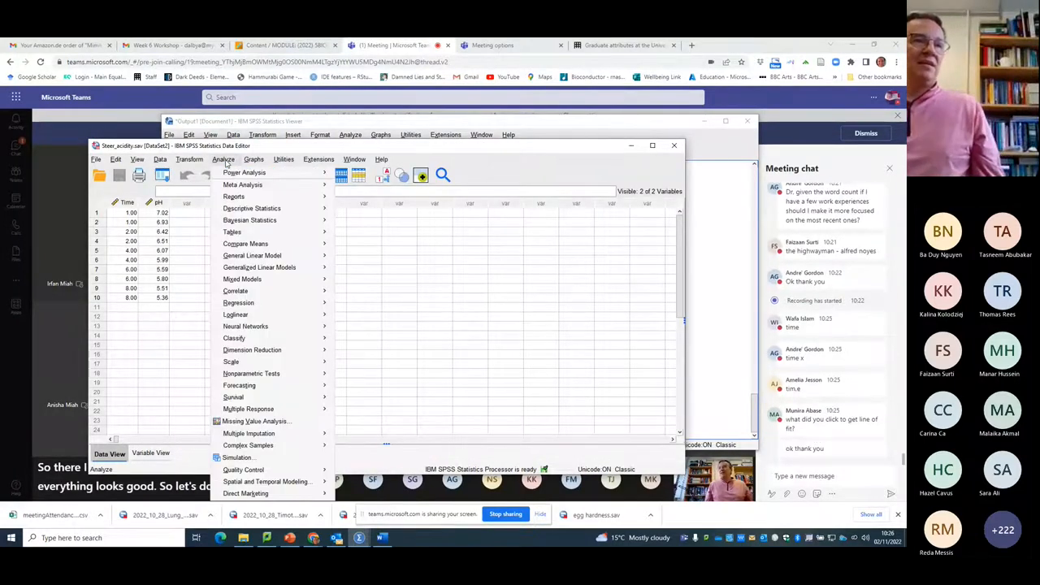
left_click(246, 244)
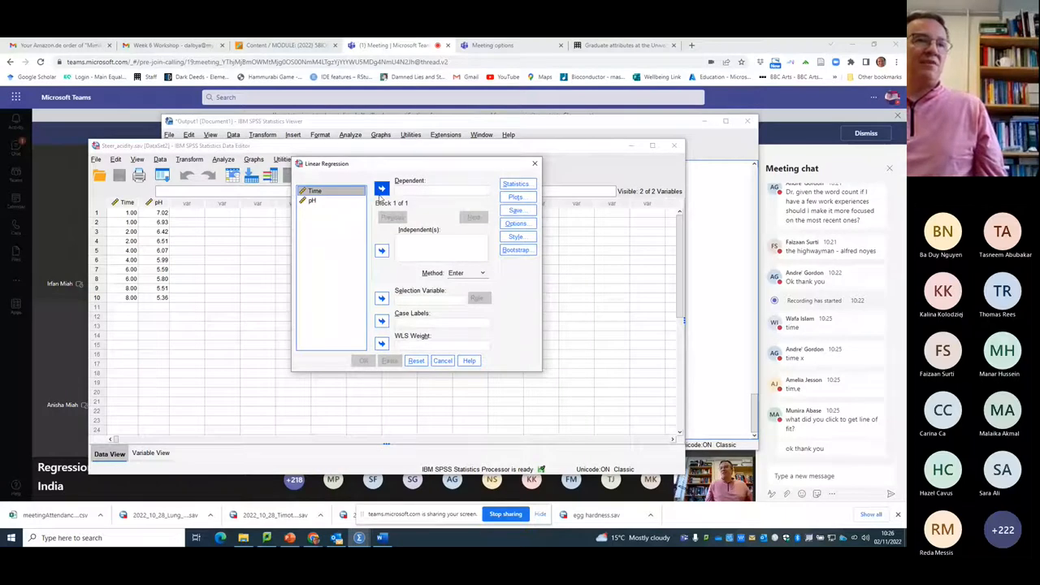
left_click(380, 189)
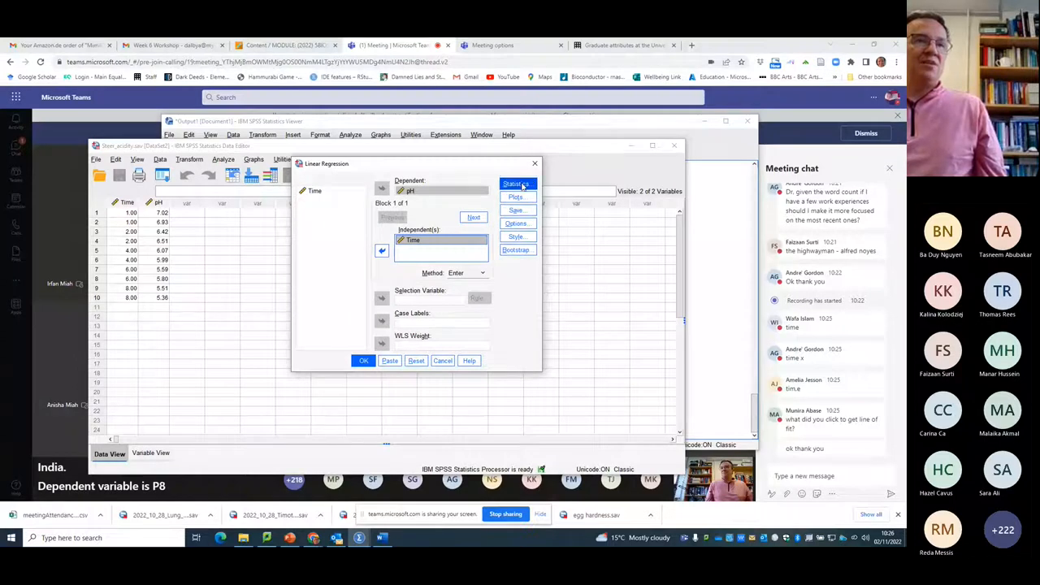
left_click(517, 184)
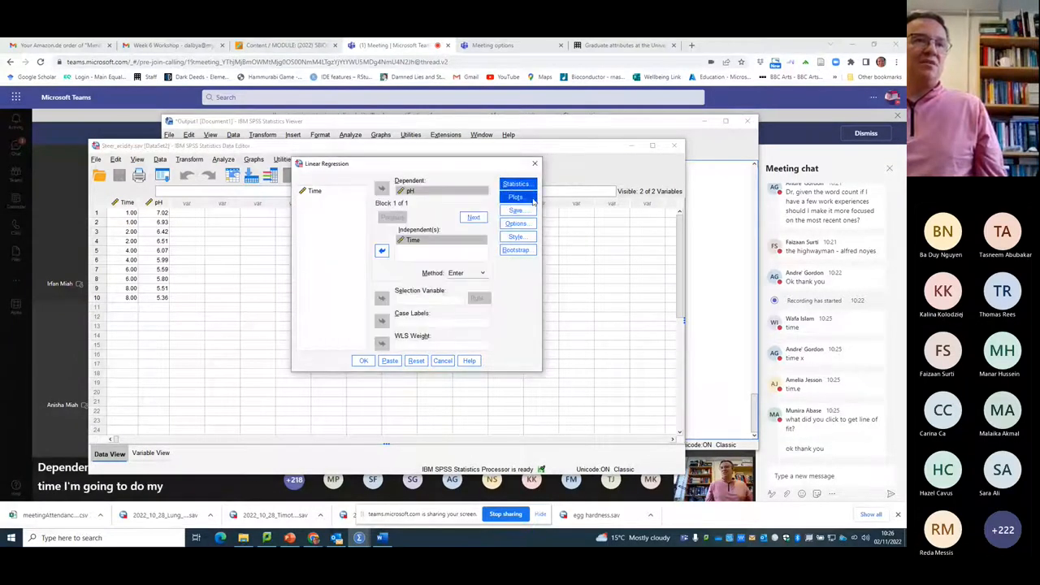
left_click(516, 196)
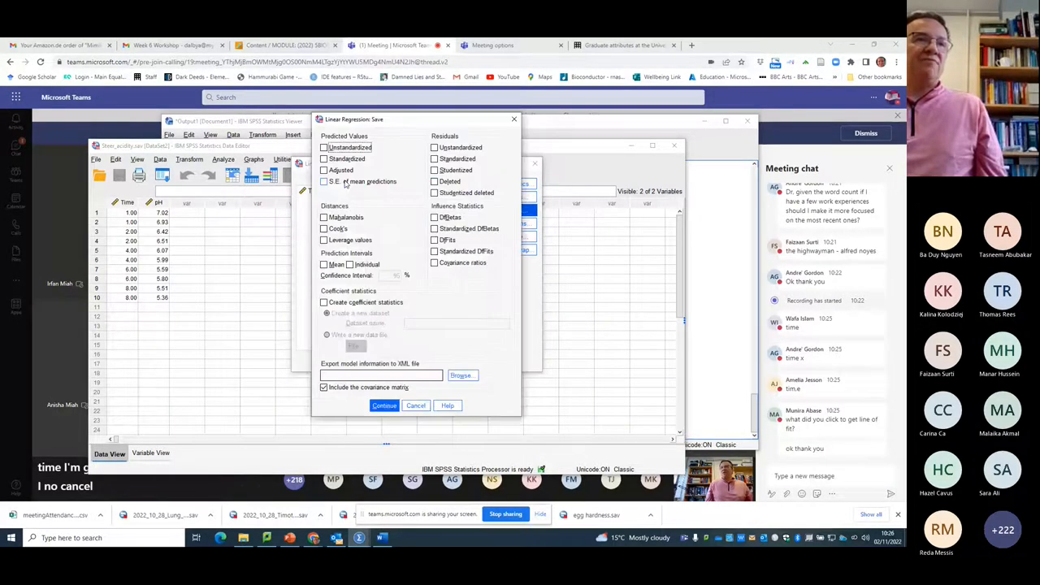
- Save unstandardized predicted values, unstandardized and standardized residuals, and leverage values
left_click(325, 146)
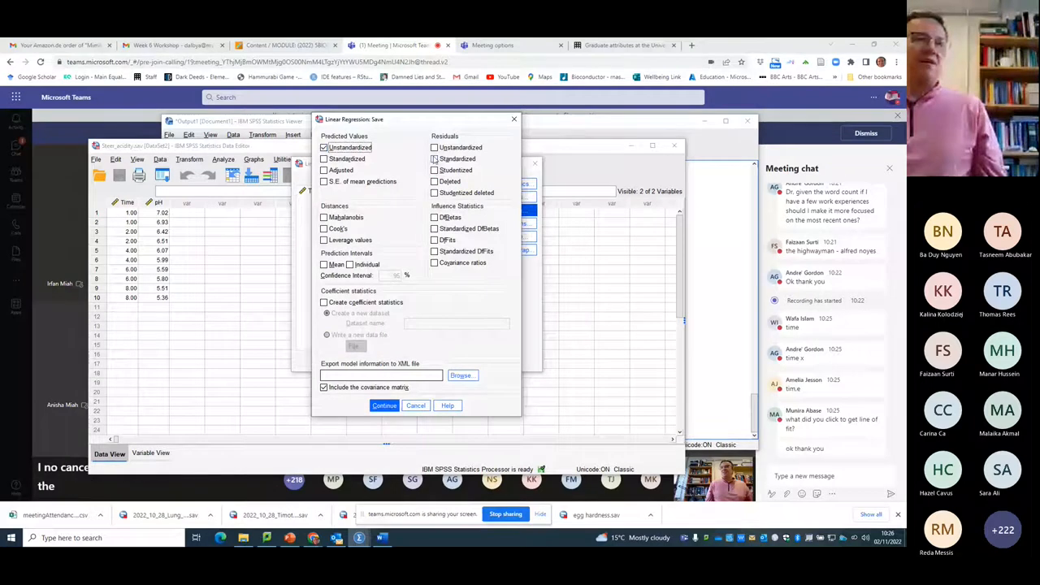
left_click(434, 146)
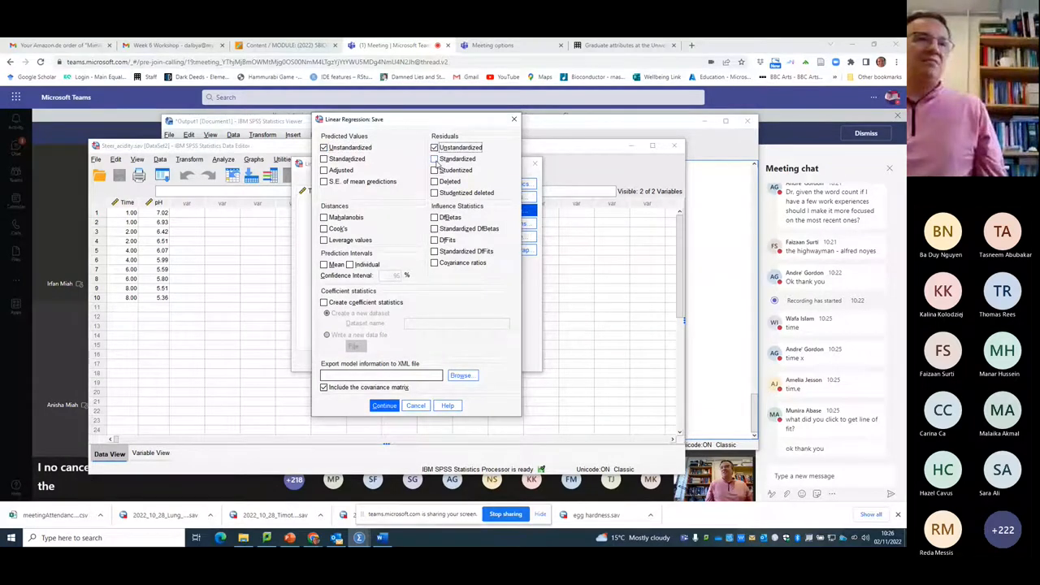
left_click(436, 159)
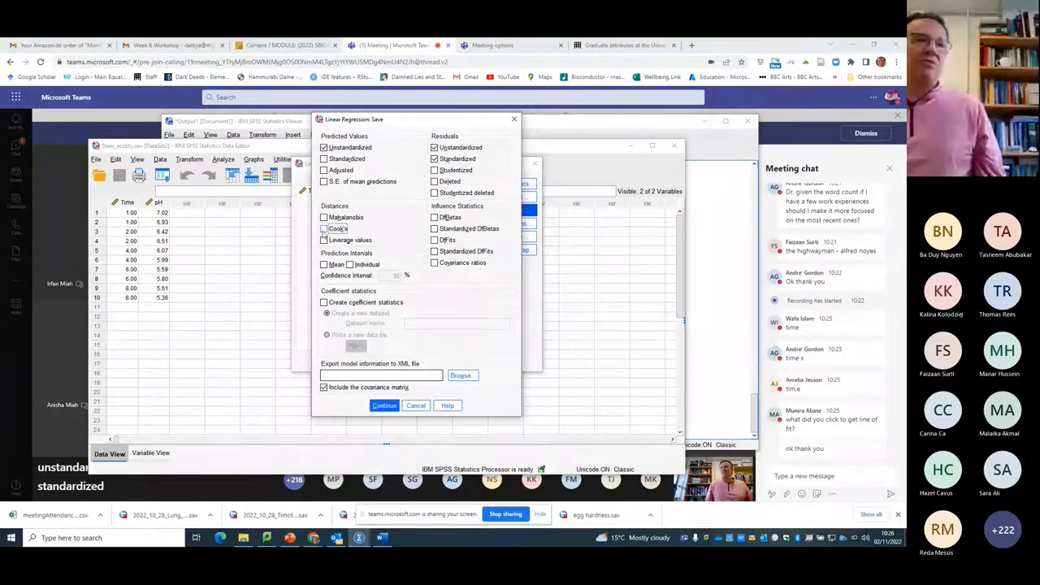
left_click(325, 240)
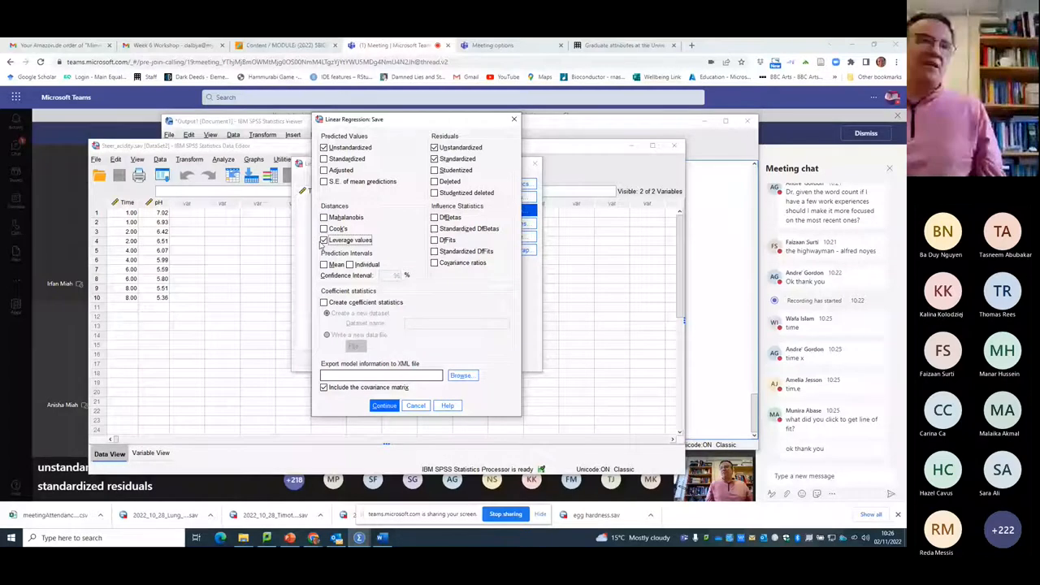
left_click(384, 406)
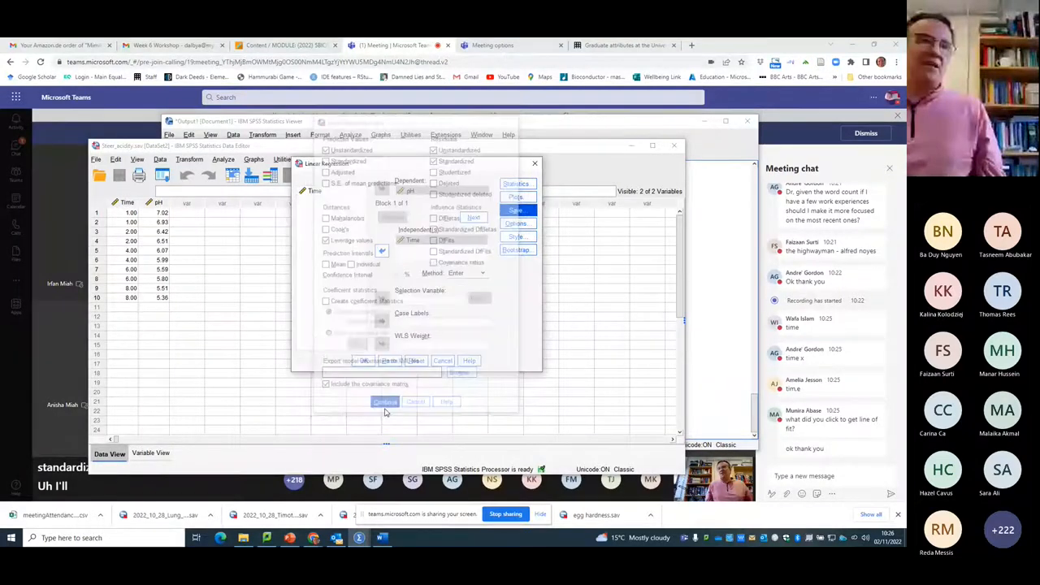
- Run the pH-on-Time regression and review the model summary, ANOVA, coefficients and residual statistics
left_click(384, 403)
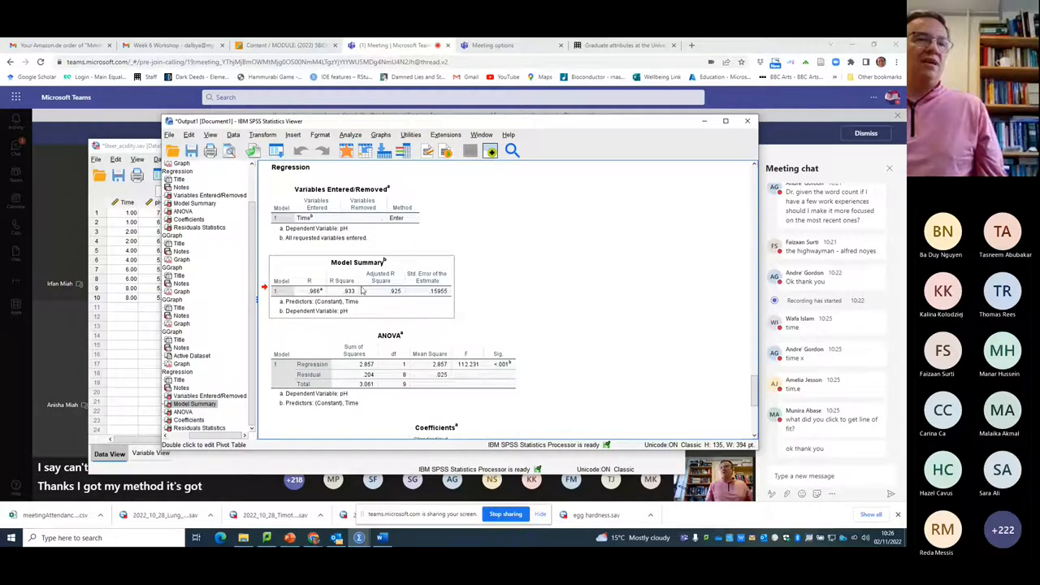
scroll("down", 3)
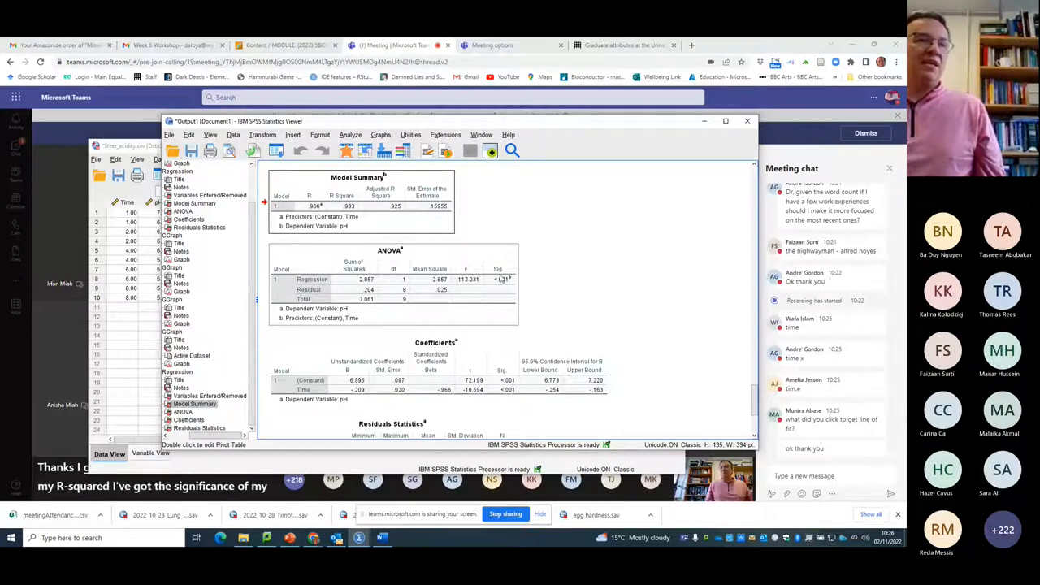
scroll("down", 3)
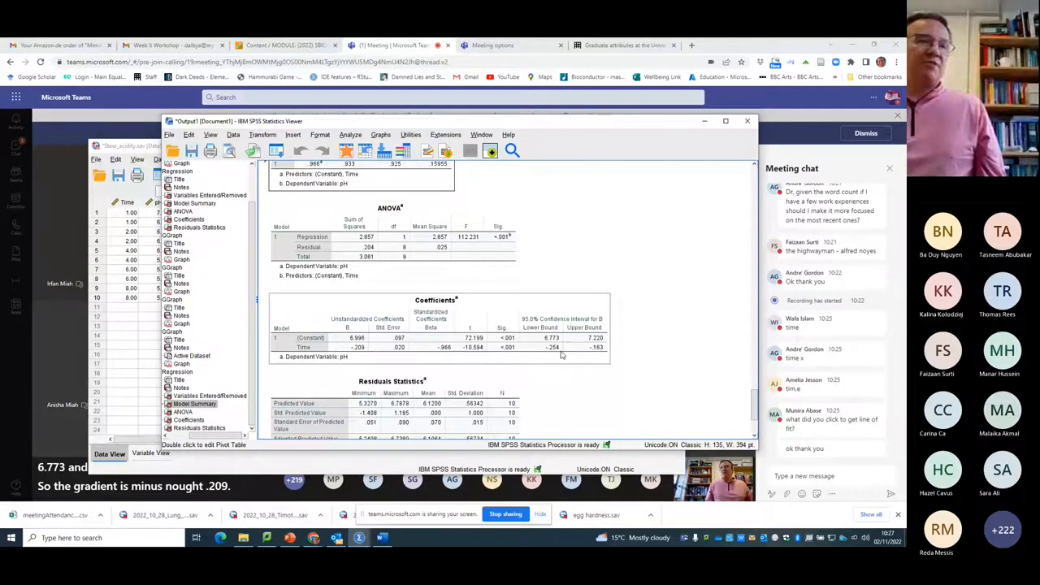
scroll("down", 3)
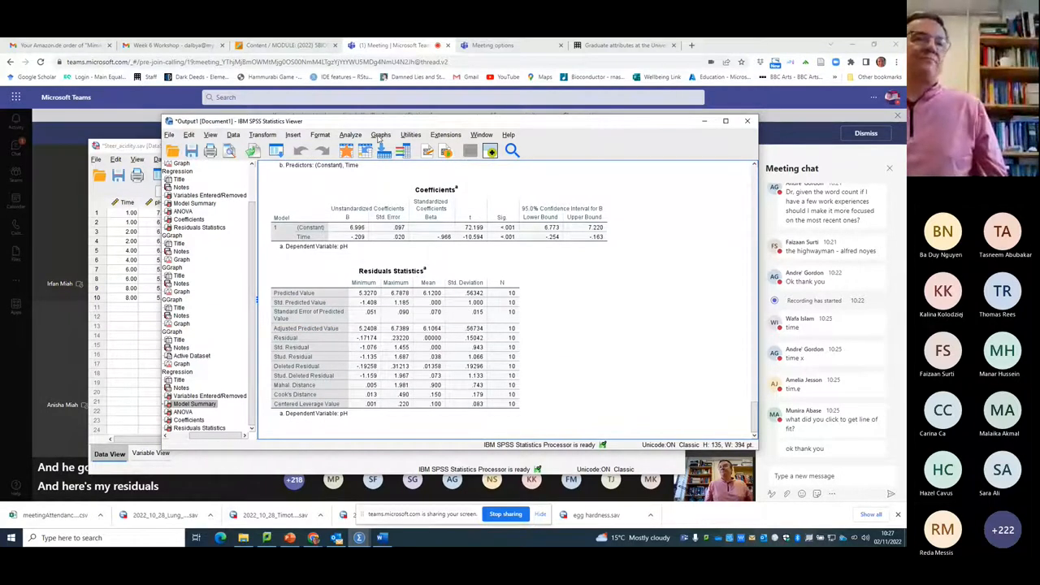
left_click(380, 134)
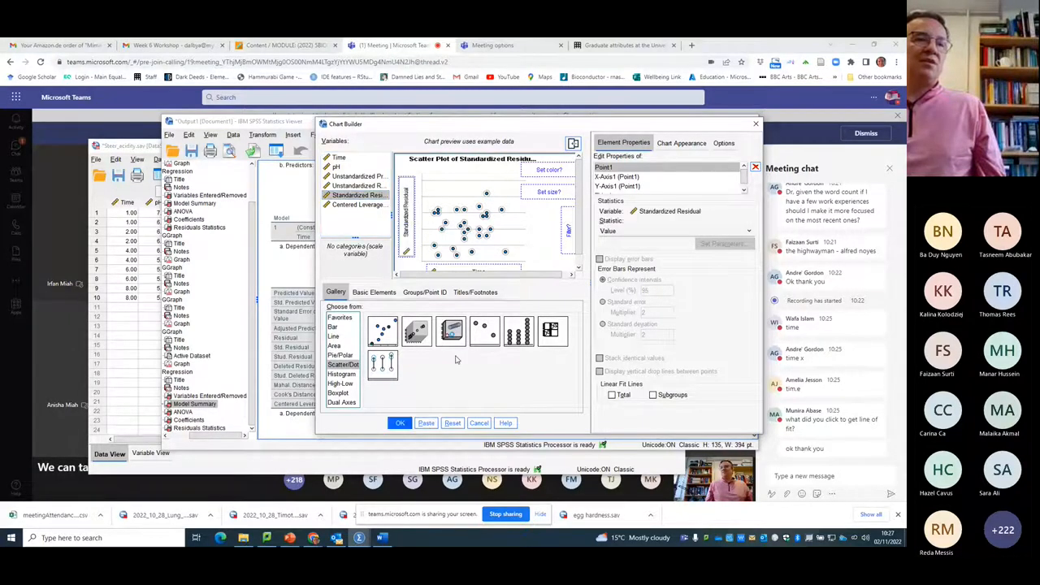
- Create a scatter plot of Standardized Residual against Time
left_click(400, 423)
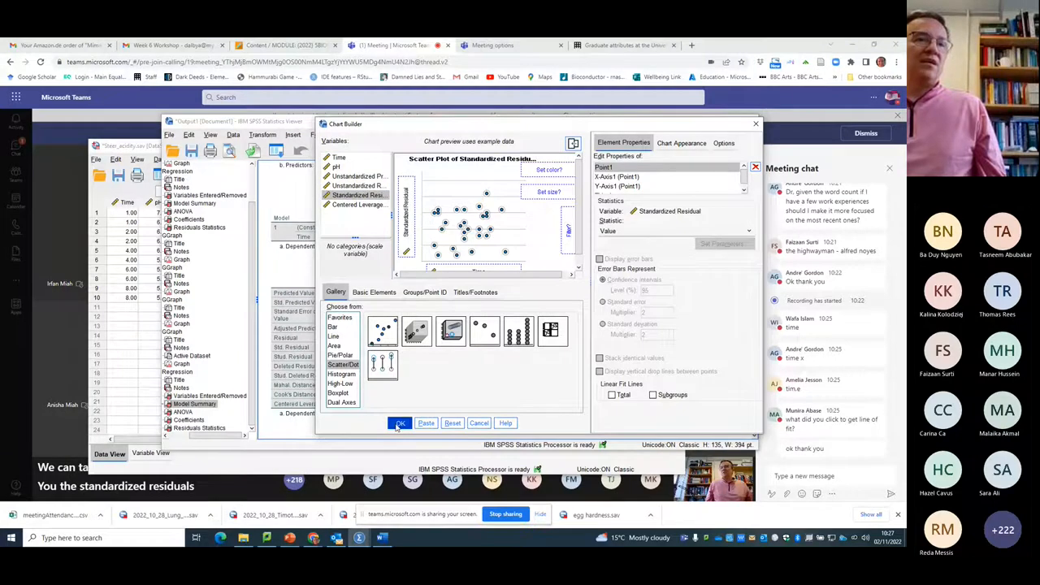
left_click(400, 423)
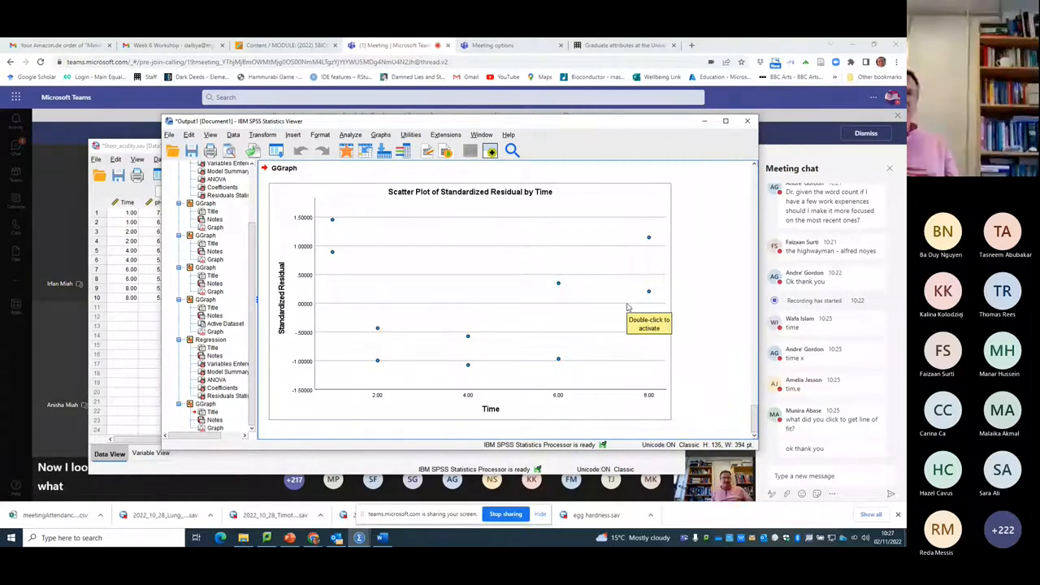
mouse_move(423, 326)
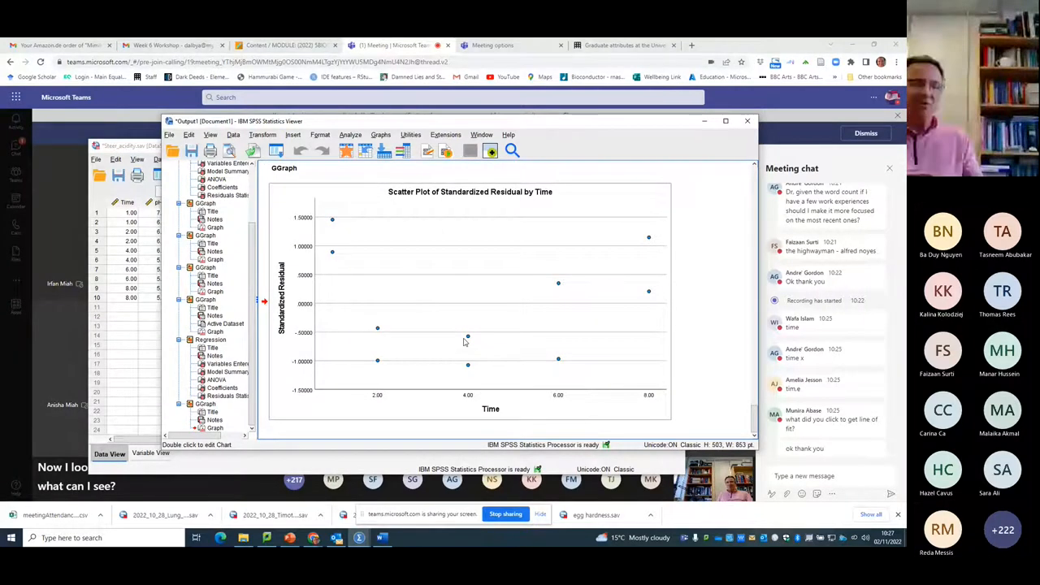
mouse_move(587, 275)
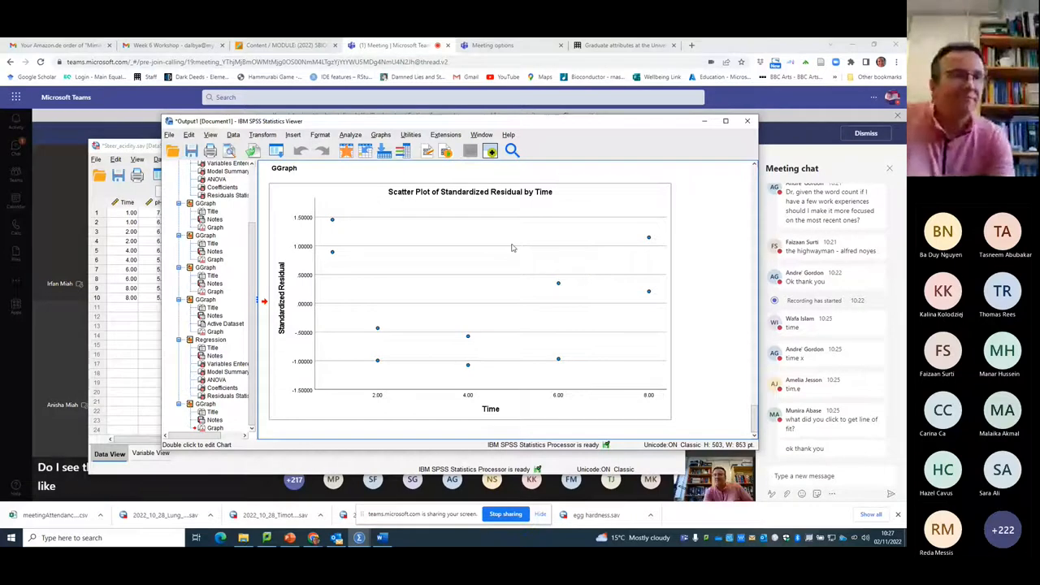
mouse_move(511, 248)
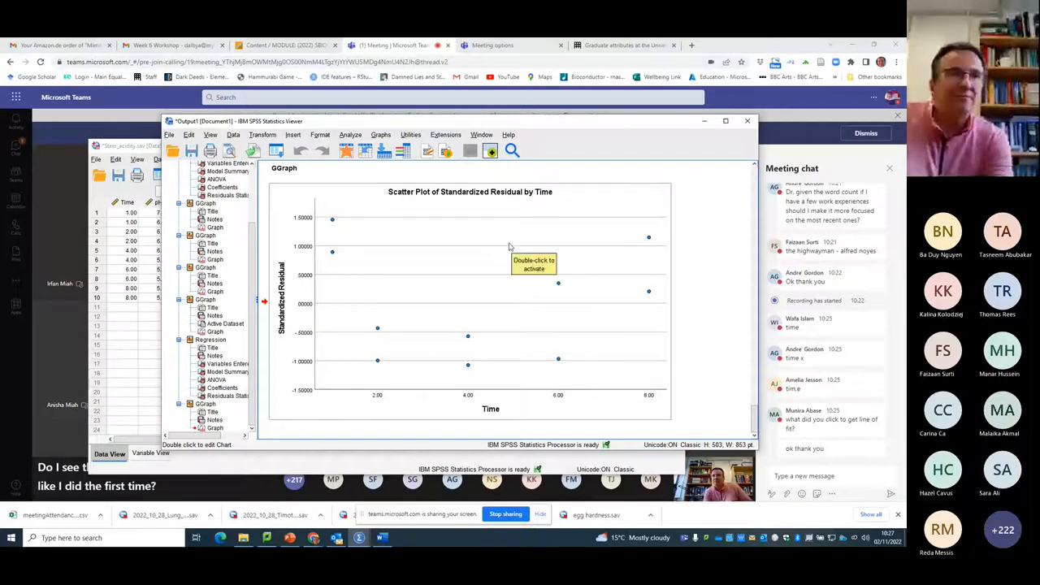
mouse_move(397, 315)
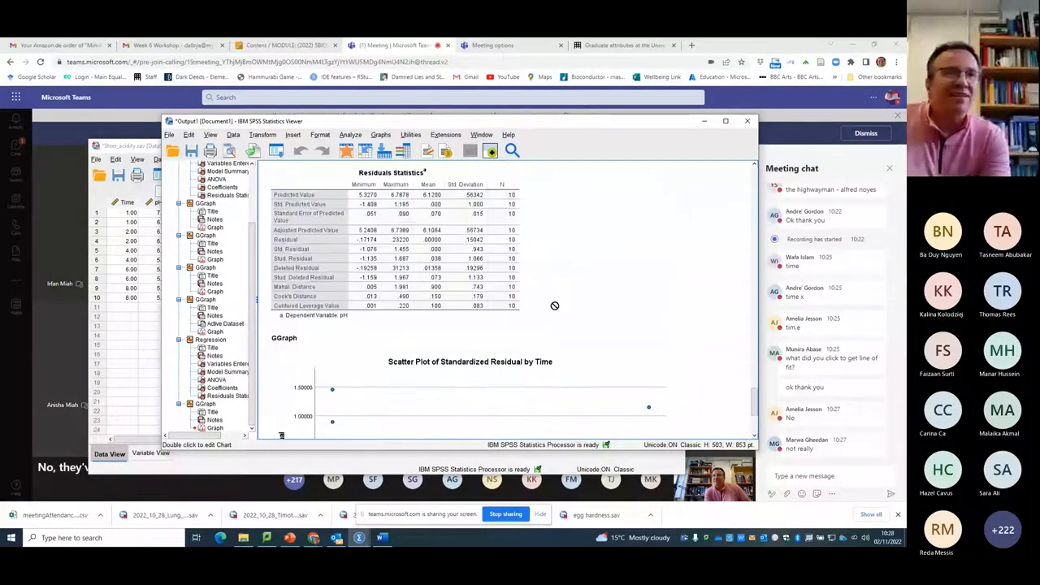
- Add a quadratic fit line with R² to the pH-by-Time plot and hide its legend
scroll("down", 3)
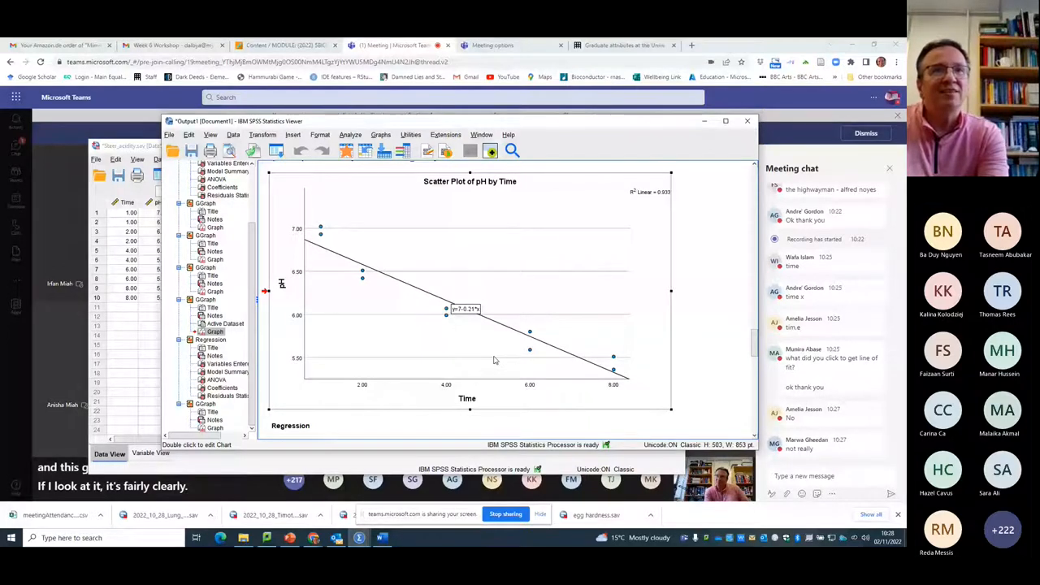
double_click(470, 293)
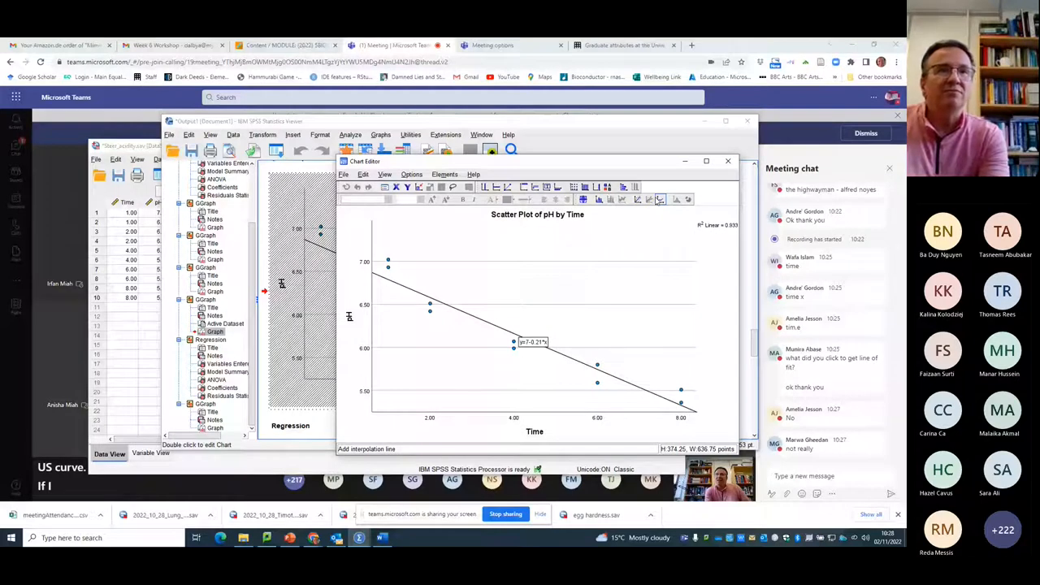
left_click(640, 198)
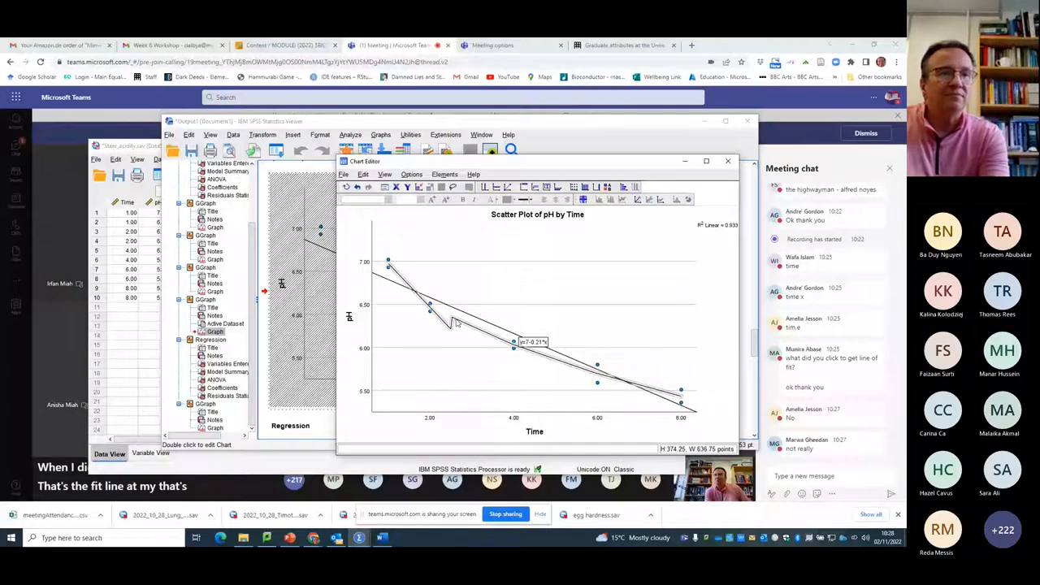
right_click(455, 322)
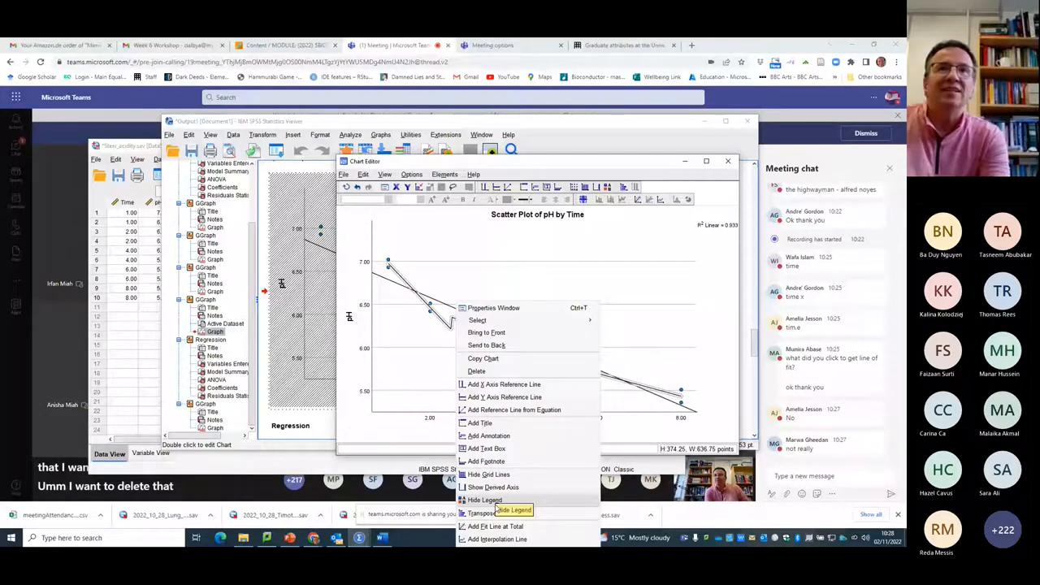
left_click(496, 526)
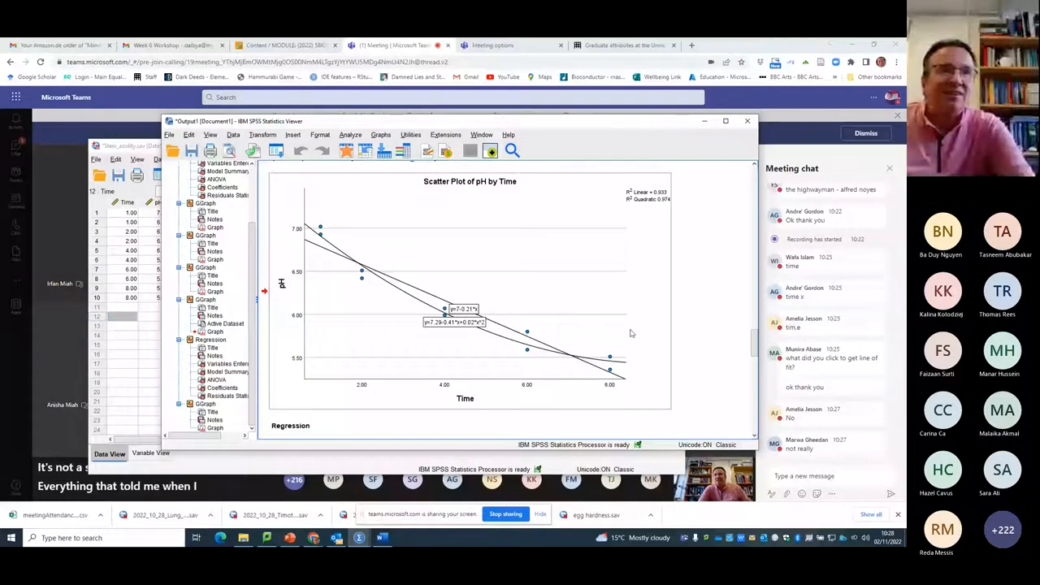
scroll("down", 3)
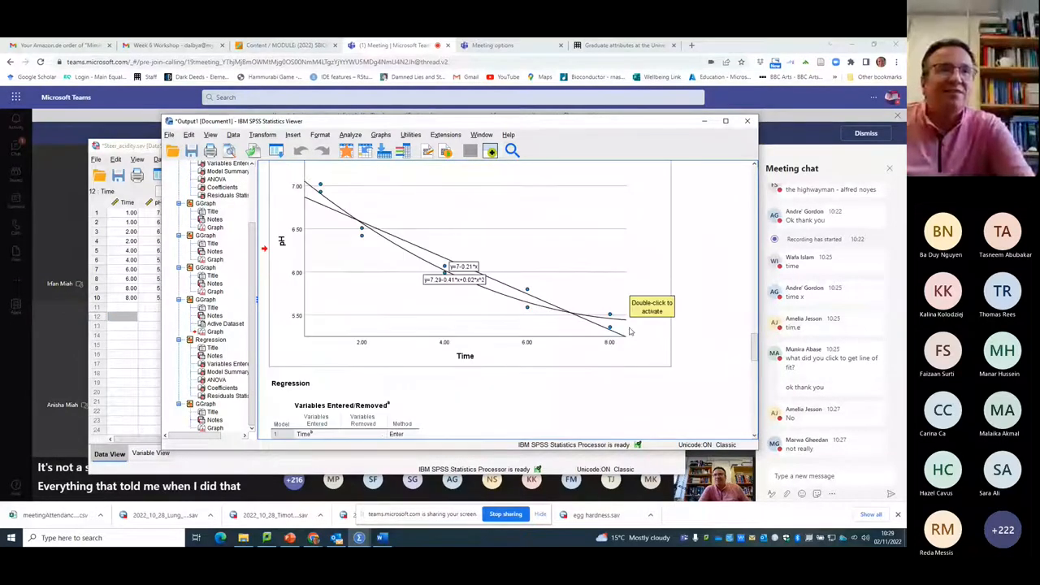
scroll("down", 3)
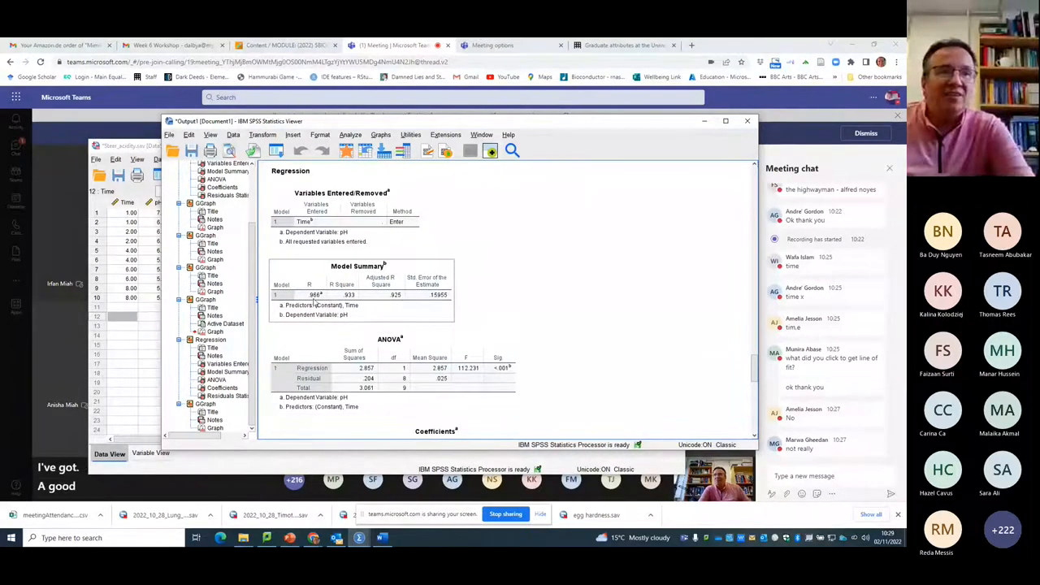
scroll("down", 3)
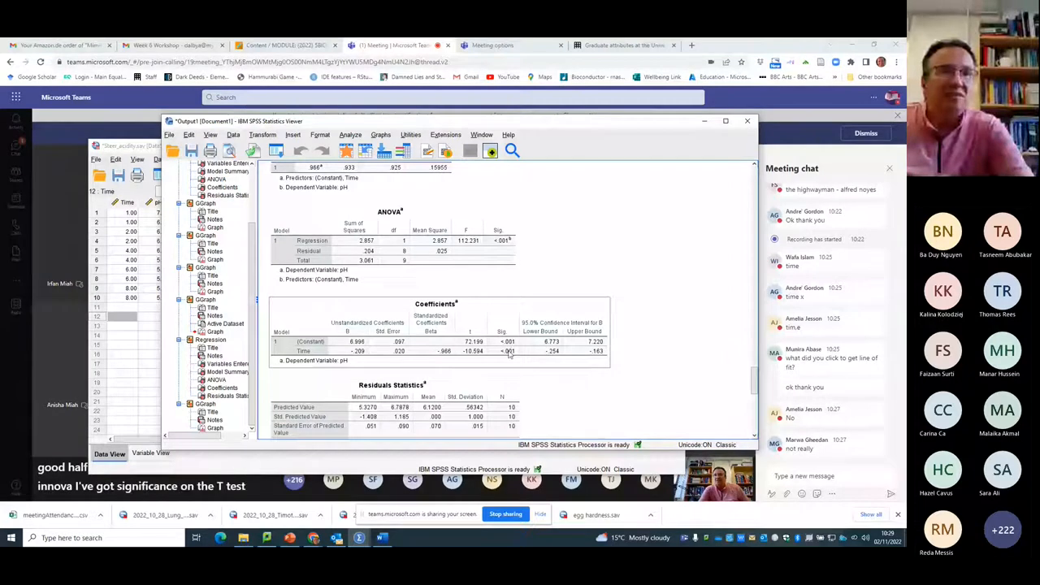
scroll("down", 3)
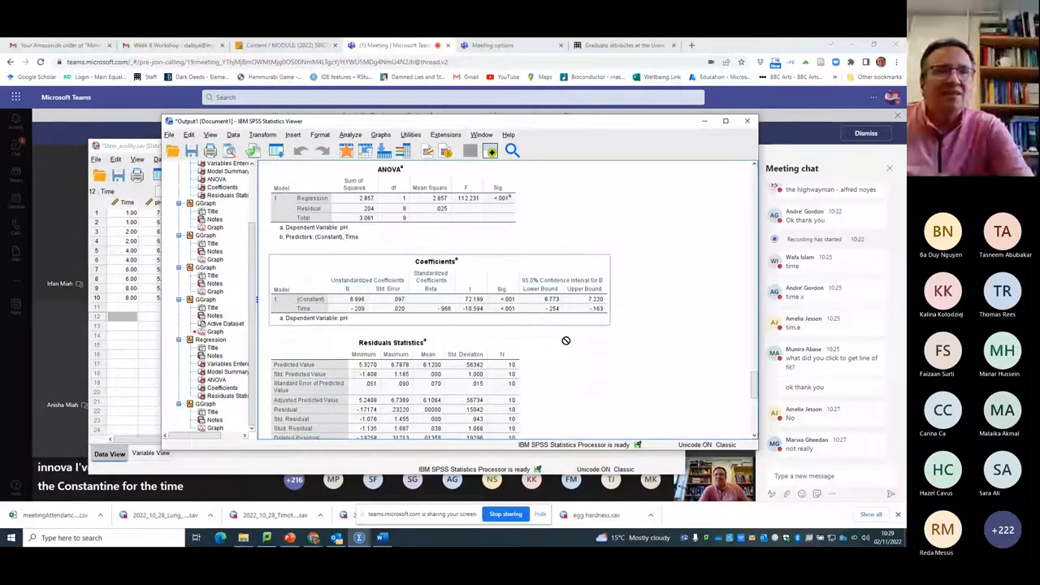
scroll("down", 3)
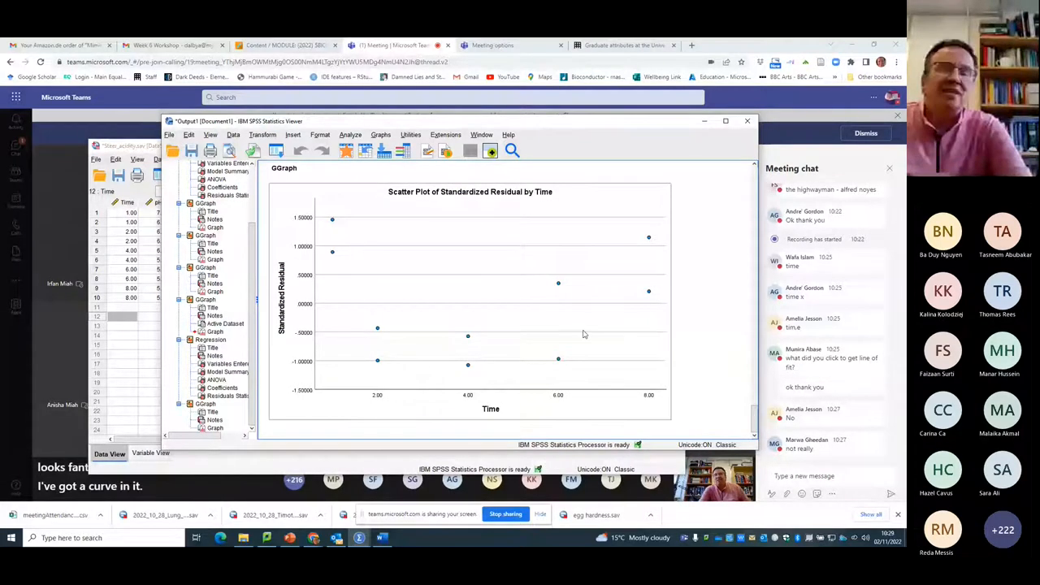
mouse_move(584, 334)
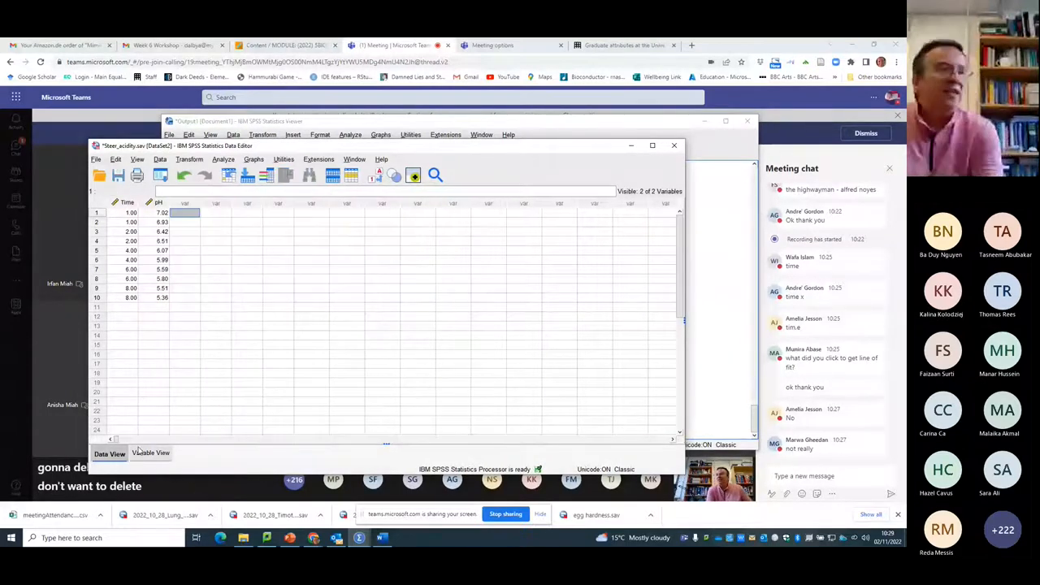
- Show the Time and pH variable definitions and begin a new variable named 'log'
left_click(149, 453)
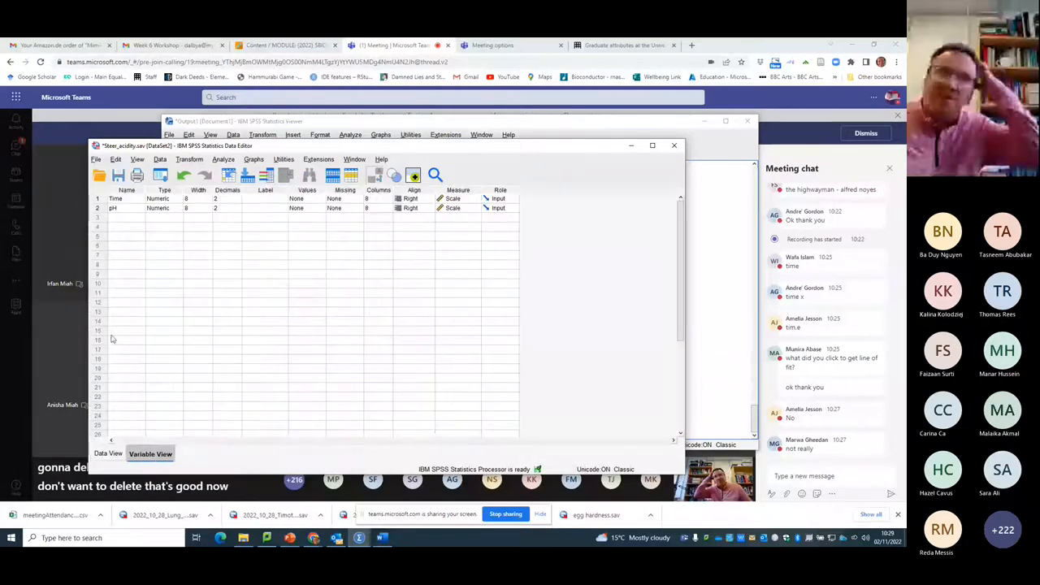
left_click(127, 218)
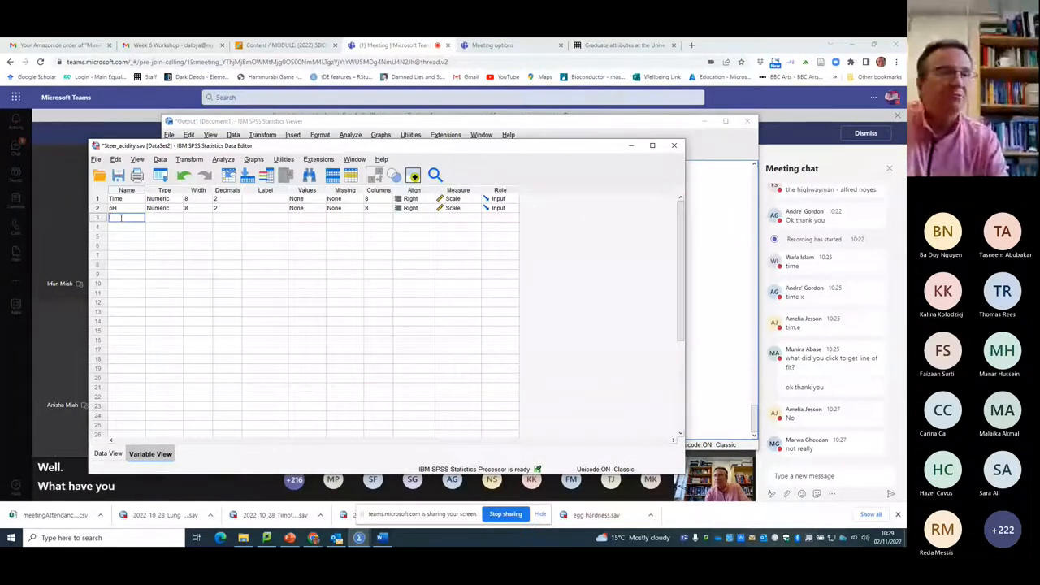
type("log")
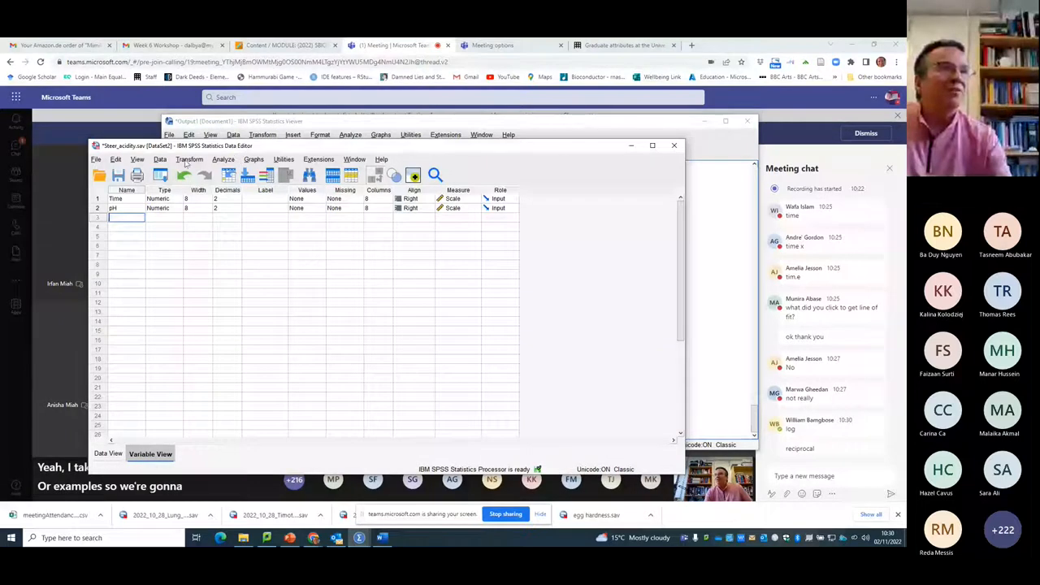
- Compute a new variable LogTime as LG10(Time)
left_click(189, 159)
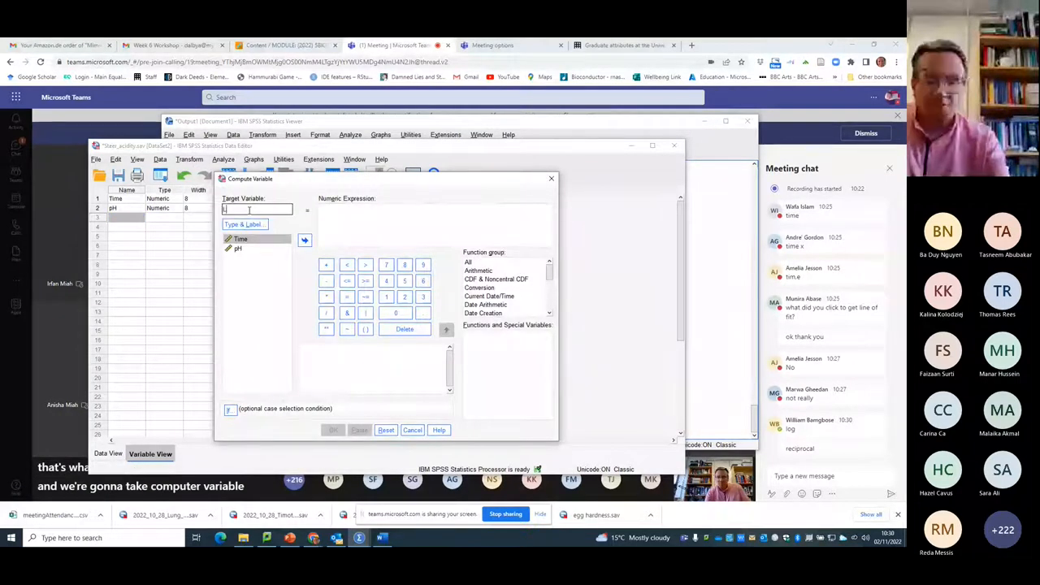
type("LogTime")
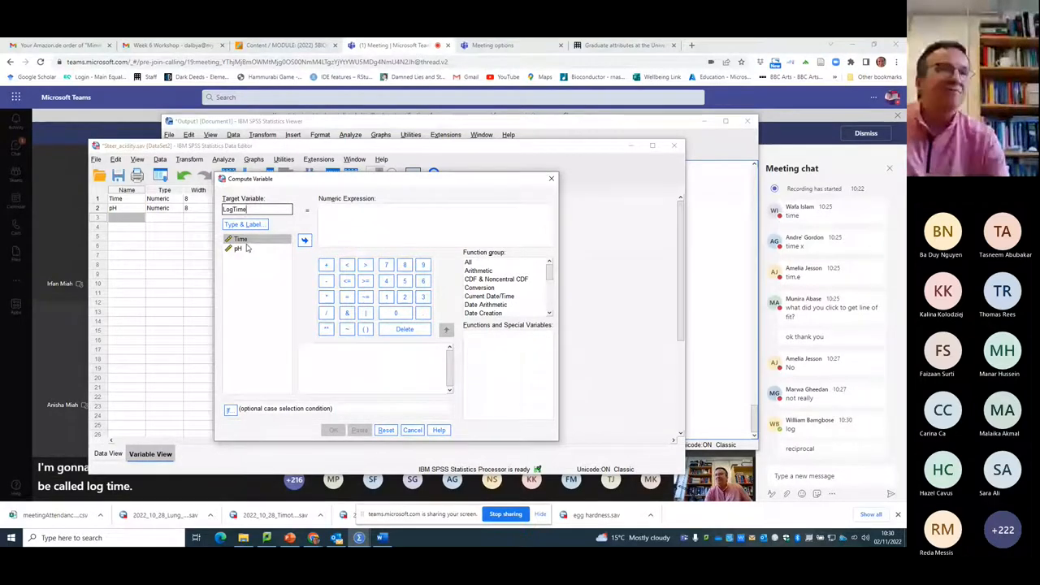
left_click(306, 241)
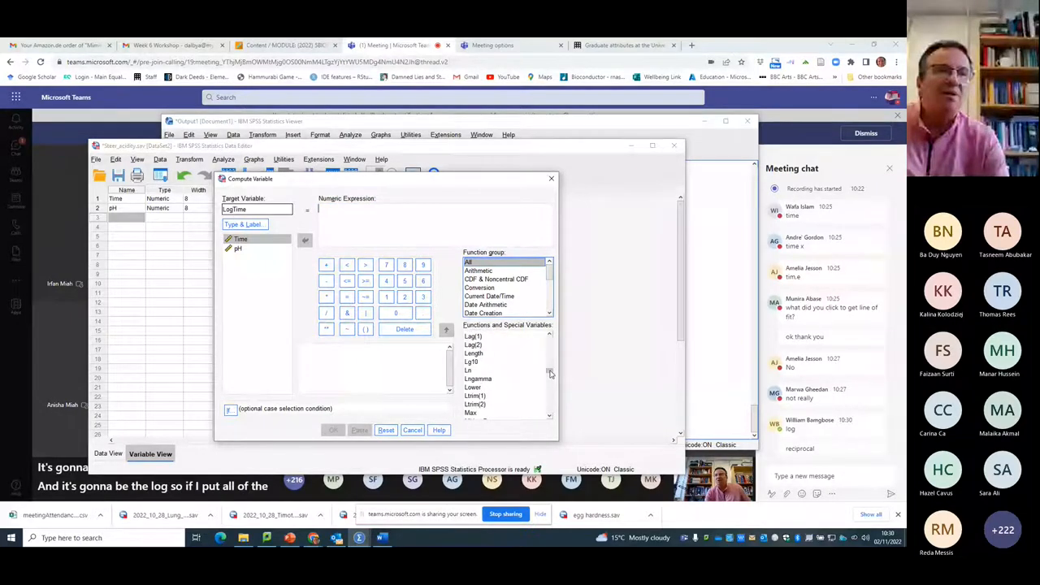
left_click(472, 361)
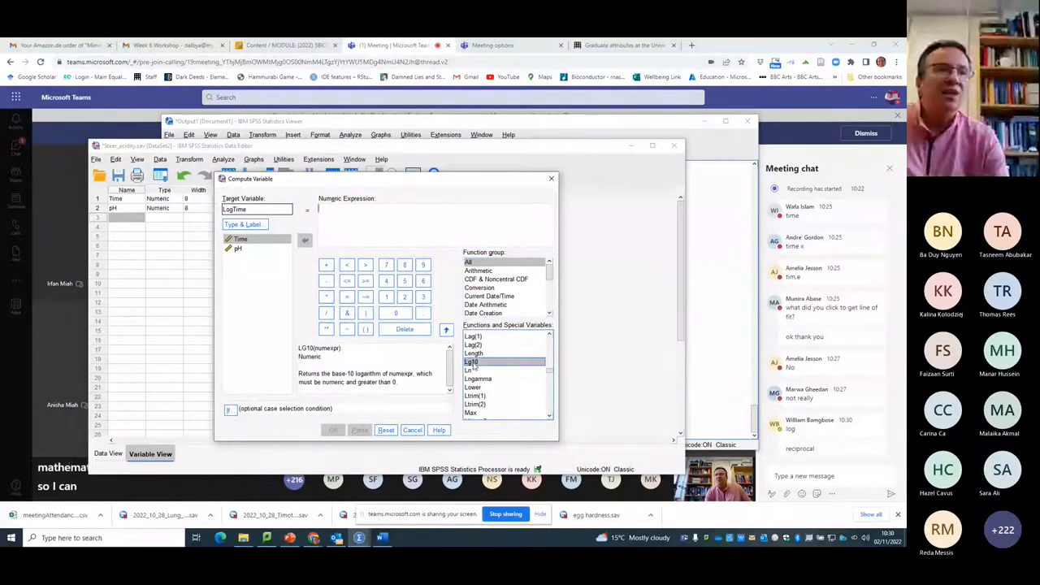
double_click(471, 361)
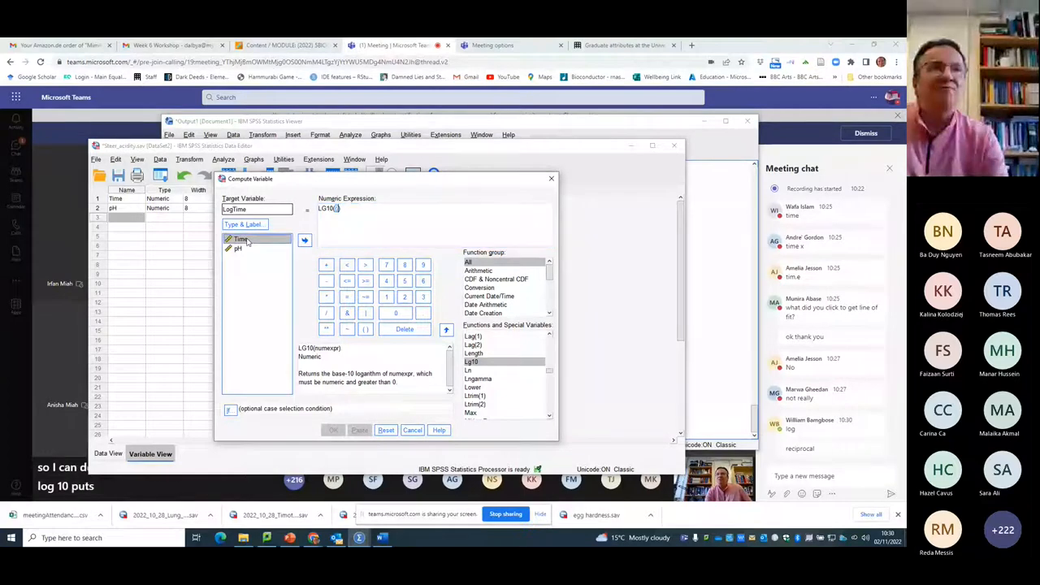
left_click(304, 241)
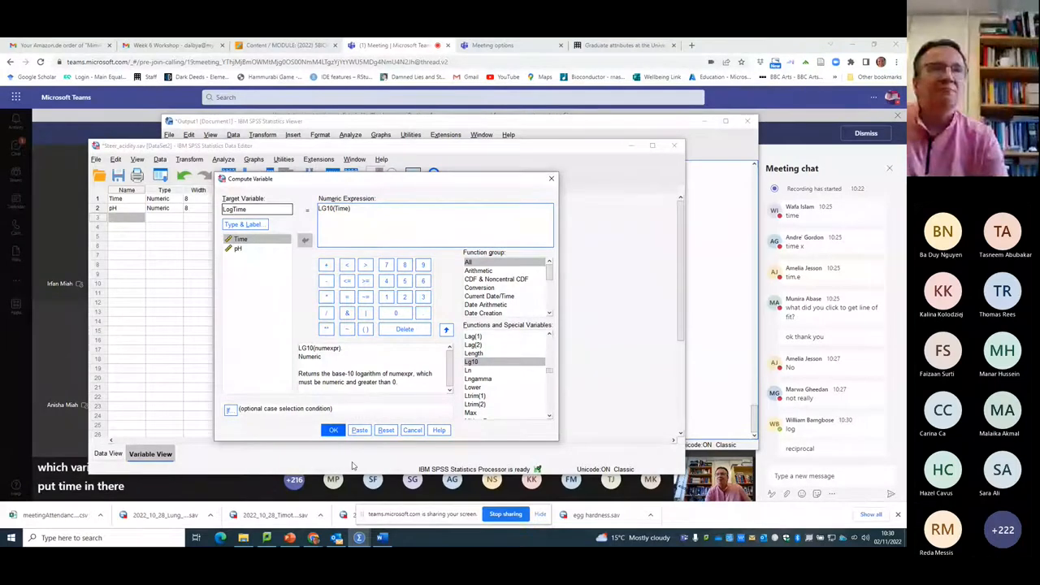
left_click(334, 429)
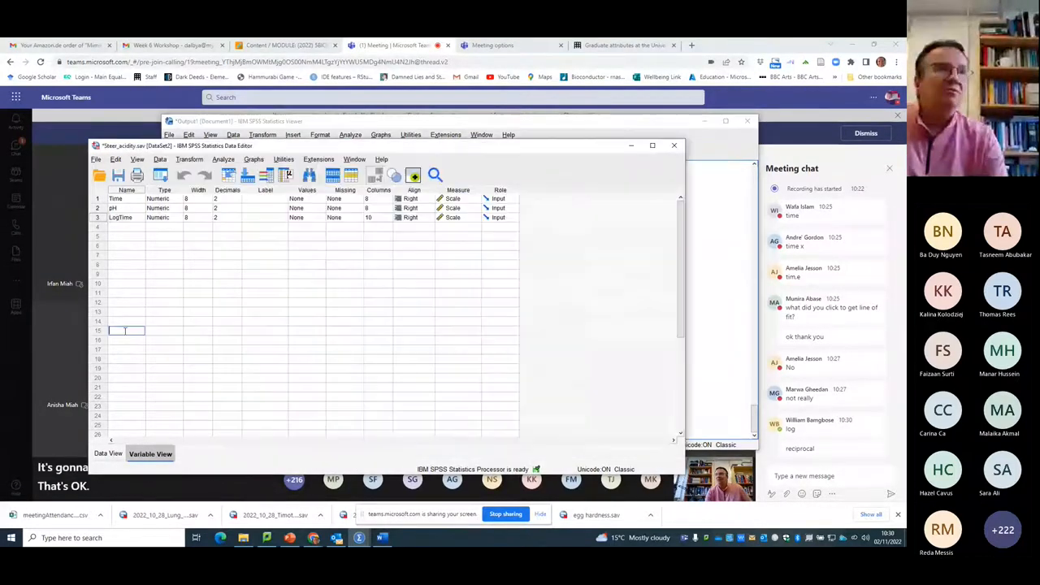
- Run a linear regression of pH on LogTime with the default statistics options
left_click(107, 453)
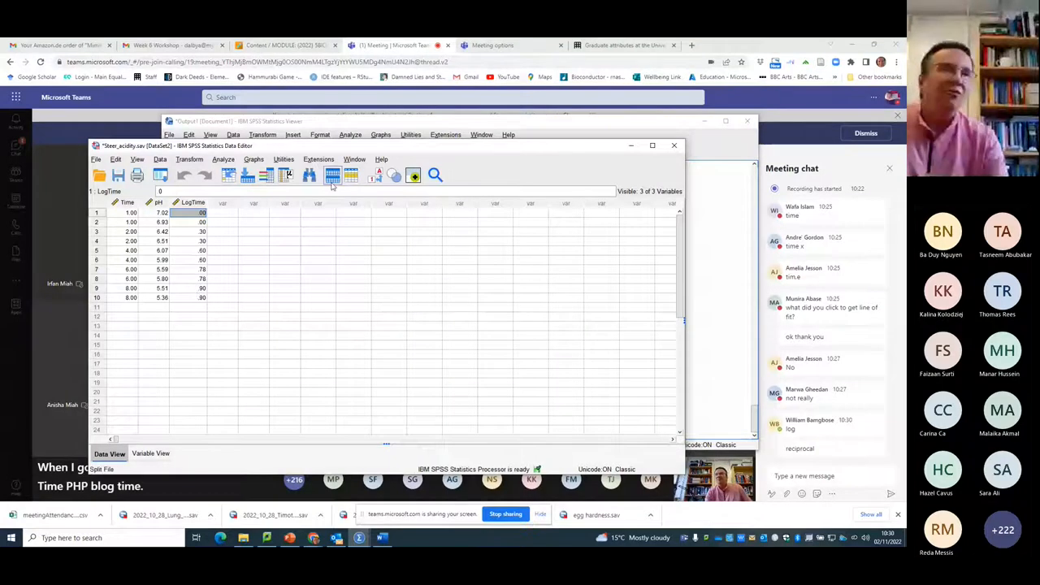
left_click(223, 159)
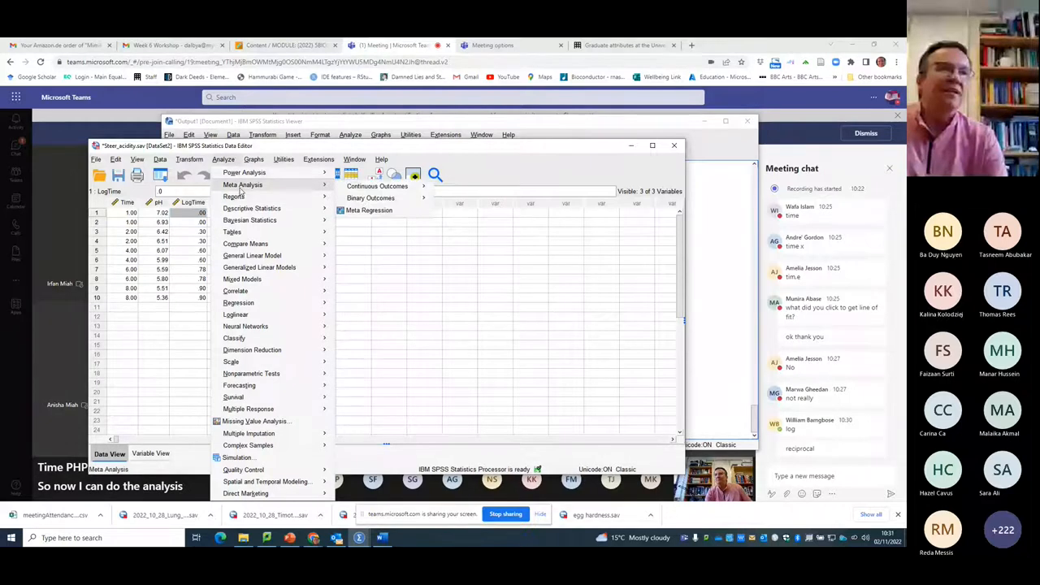
mouse_move(239, 384)
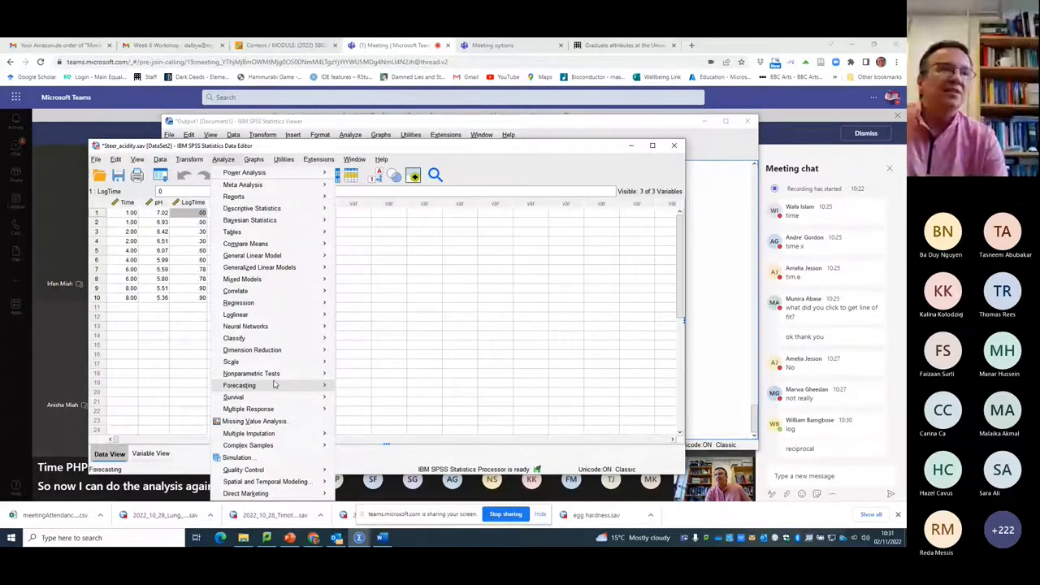
mouse_move(251, 372)
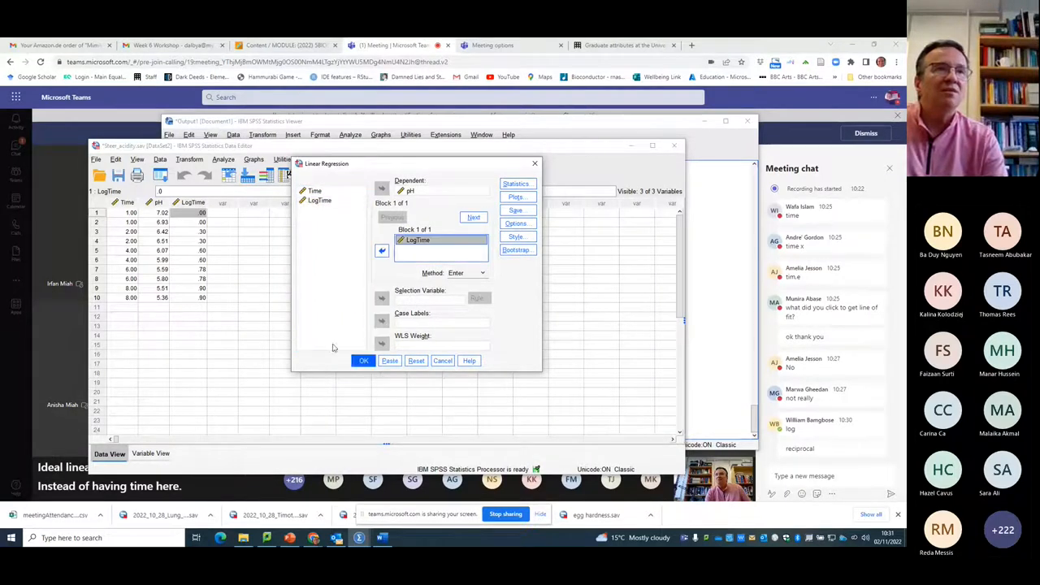
left_click(517, 182)
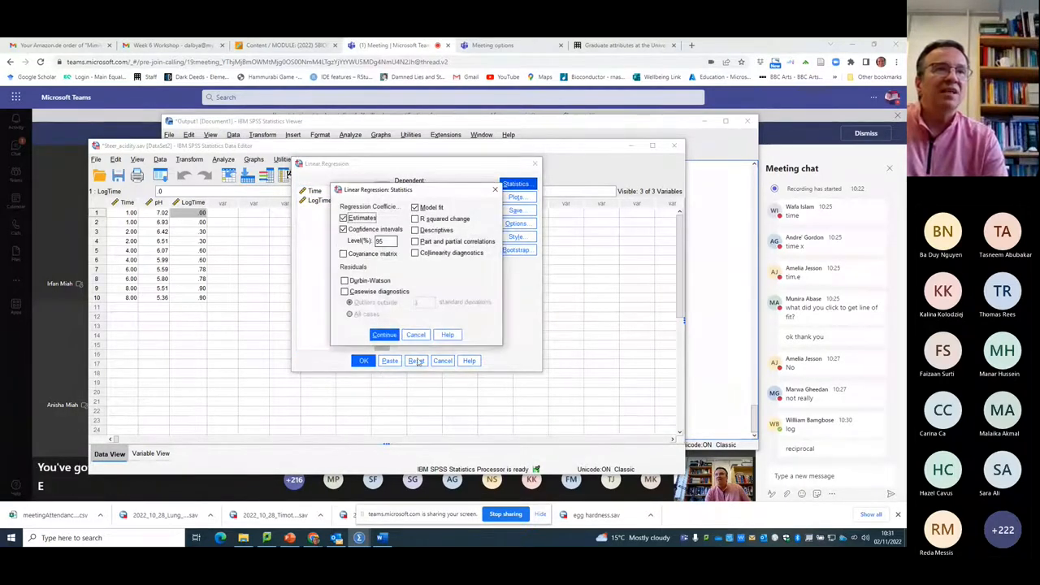
left_click(383, 335)
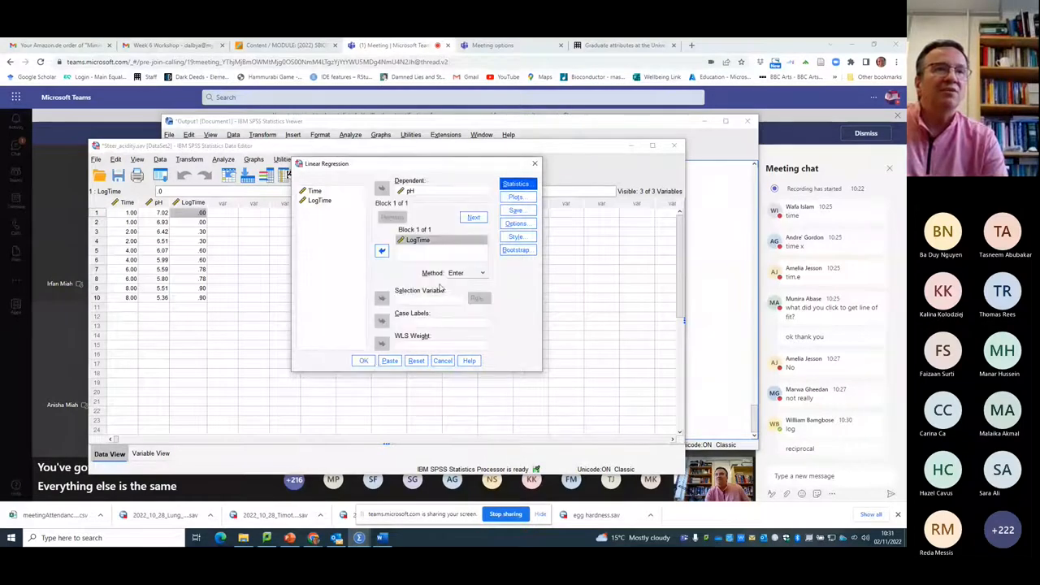
left_click(364, 361)
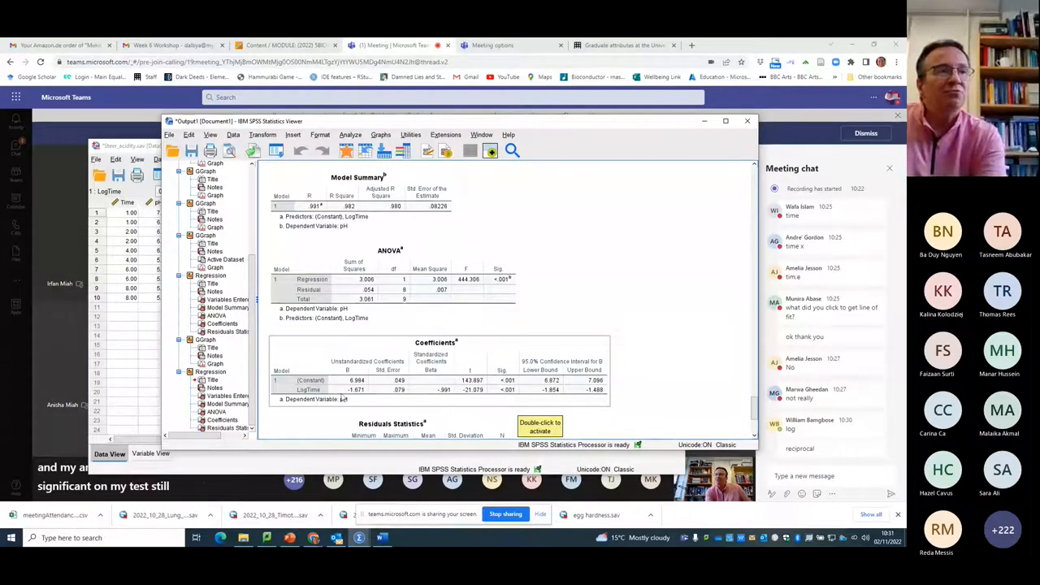
scroll("down", 3)
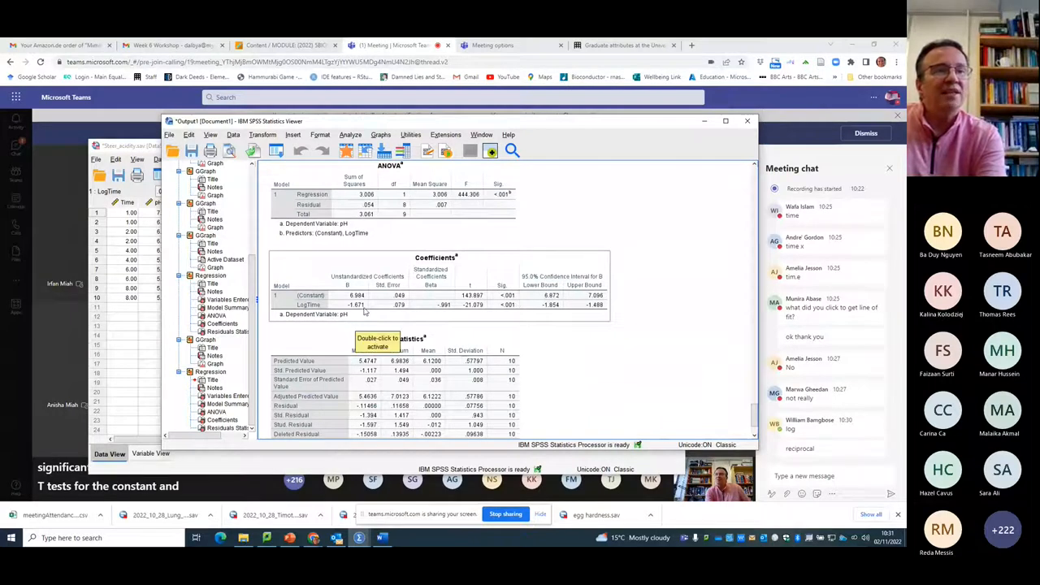
scroll("down", 3)
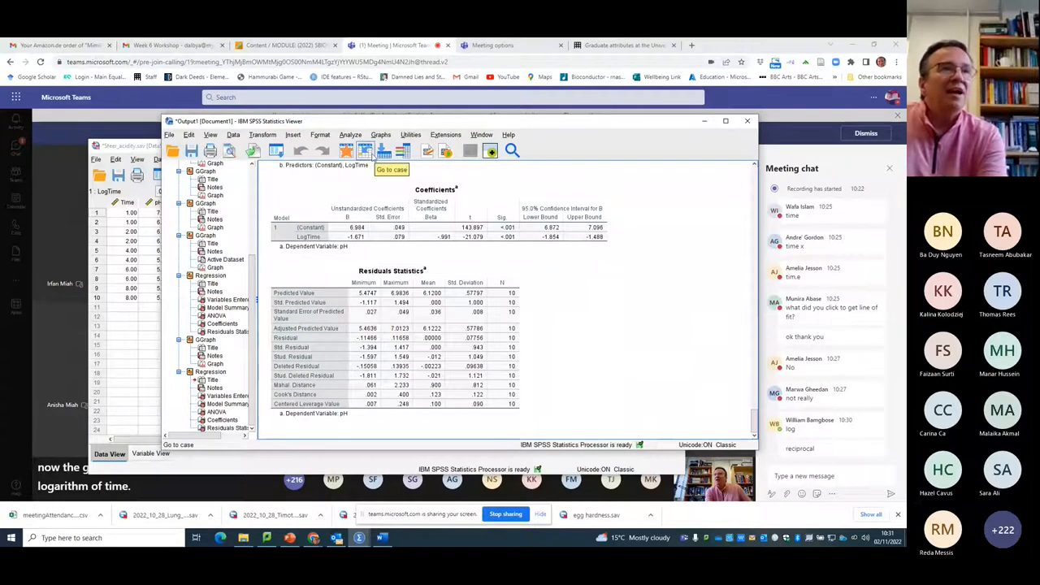
- Produce a Standardized Residual by Time scatter plot for the LogTime regression
left_click(380, 133)
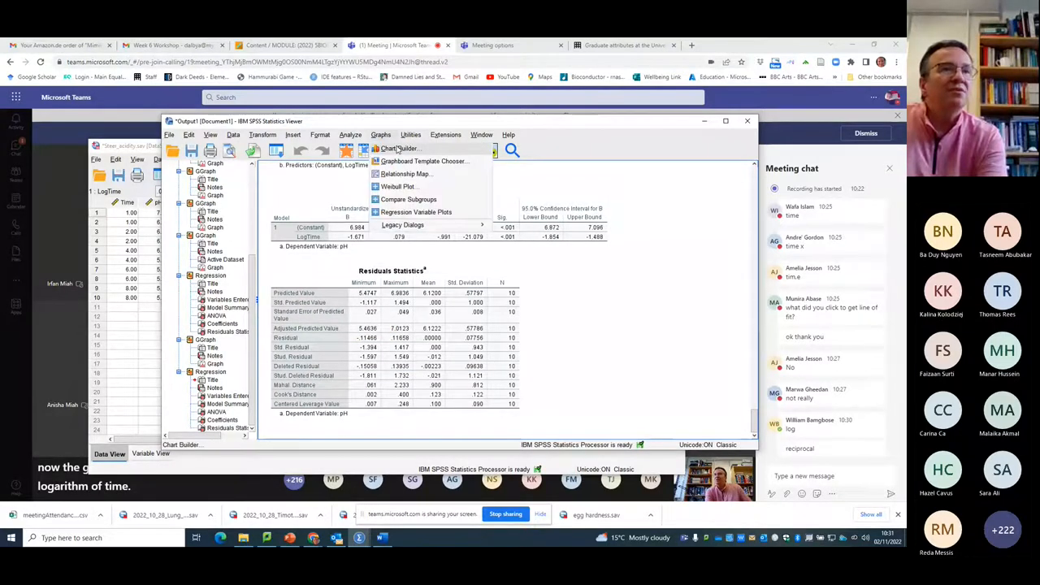
left_click(398, 150)
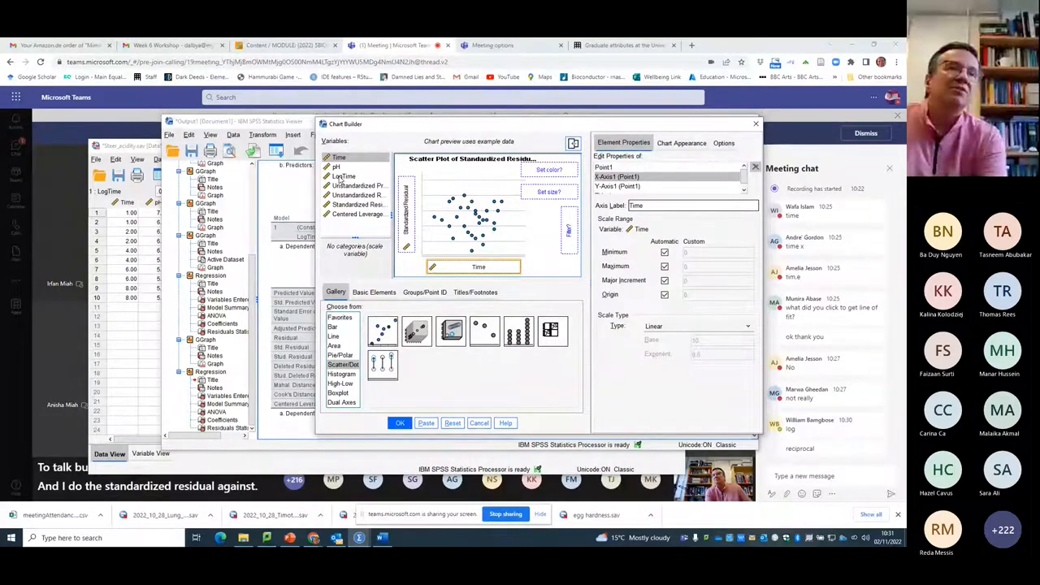
left_click(344, 176)
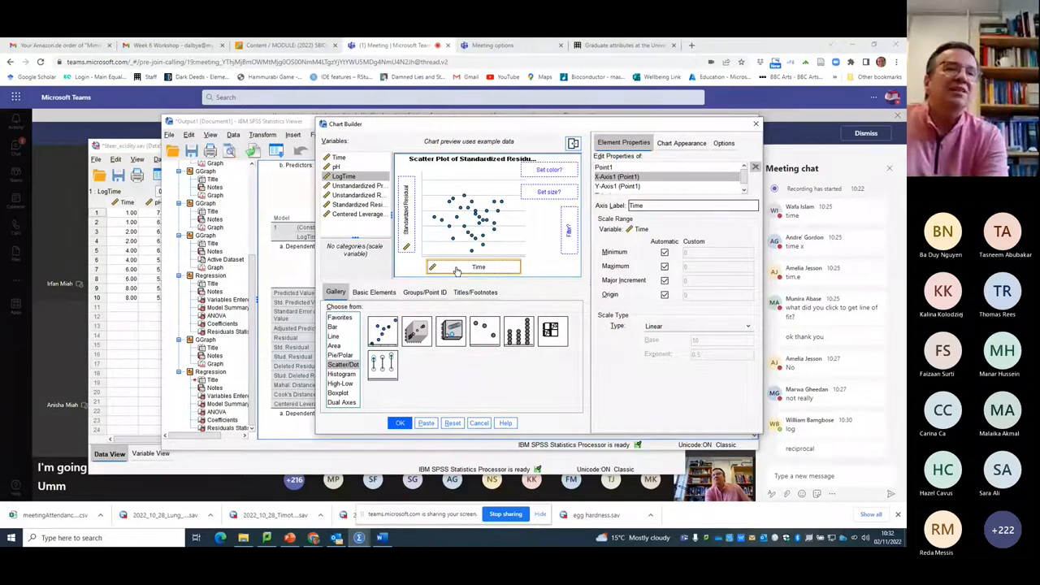
left_click(400, 423)
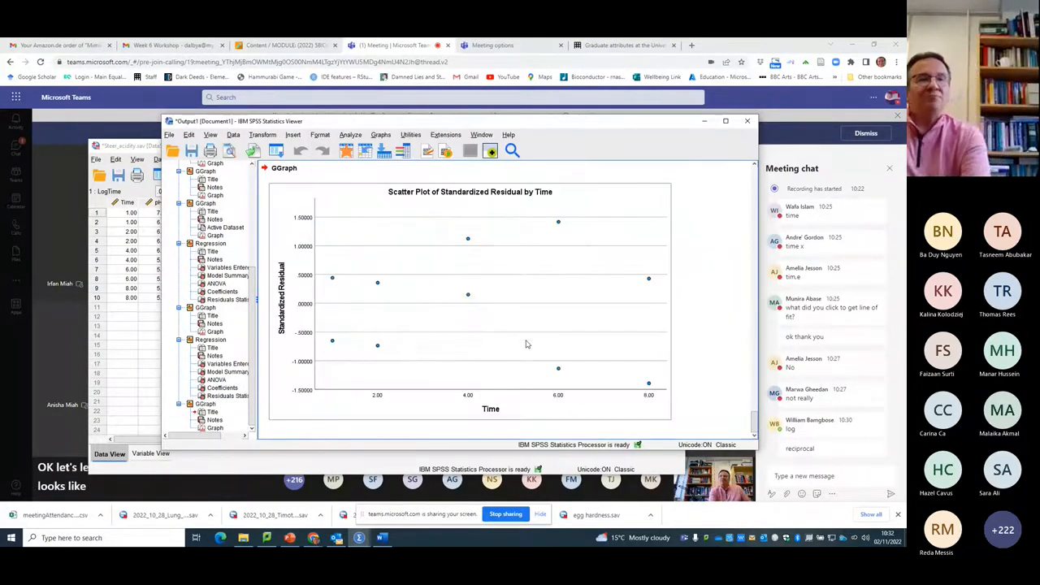
mouse_move(527, 345)
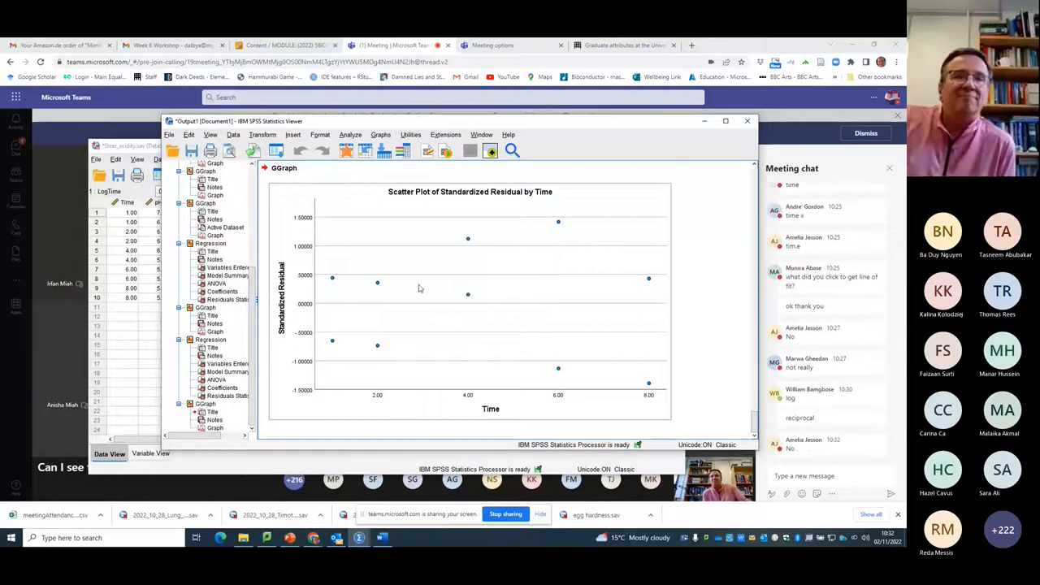
mouse_move(367, 337)
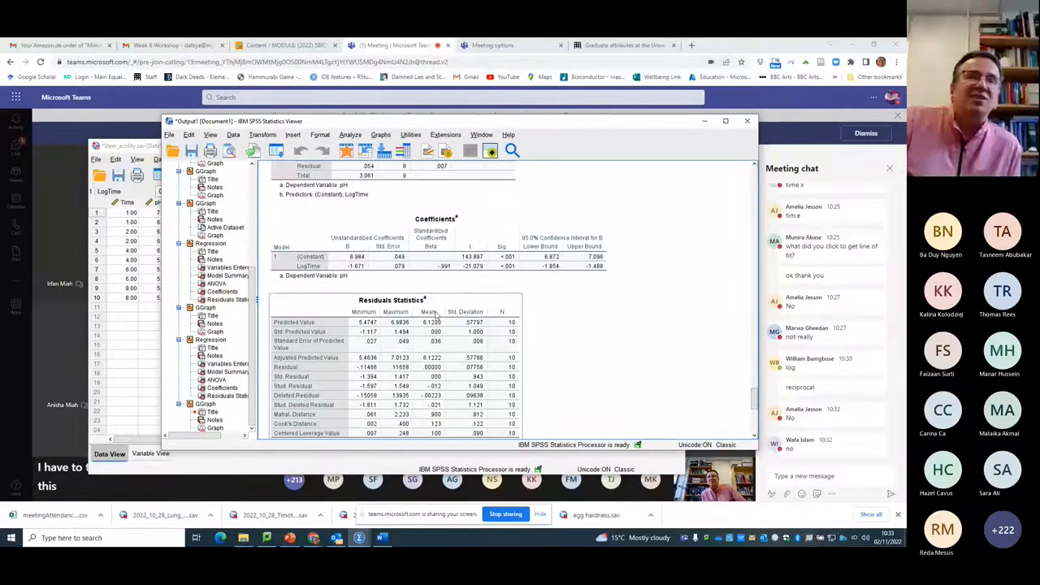
scroll("down", 3)
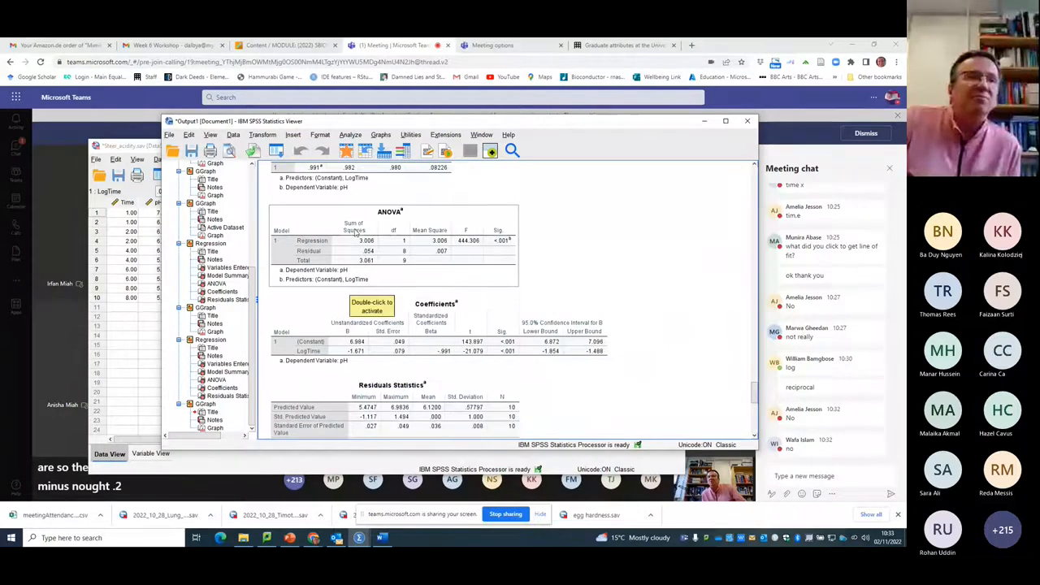
scroll("down", 3)
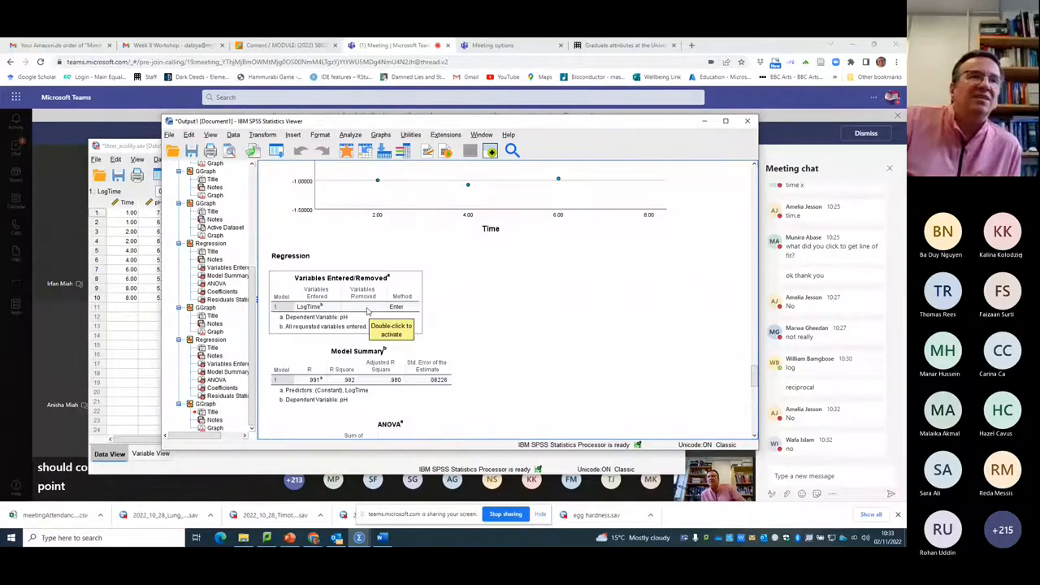
scroll("down", 3)
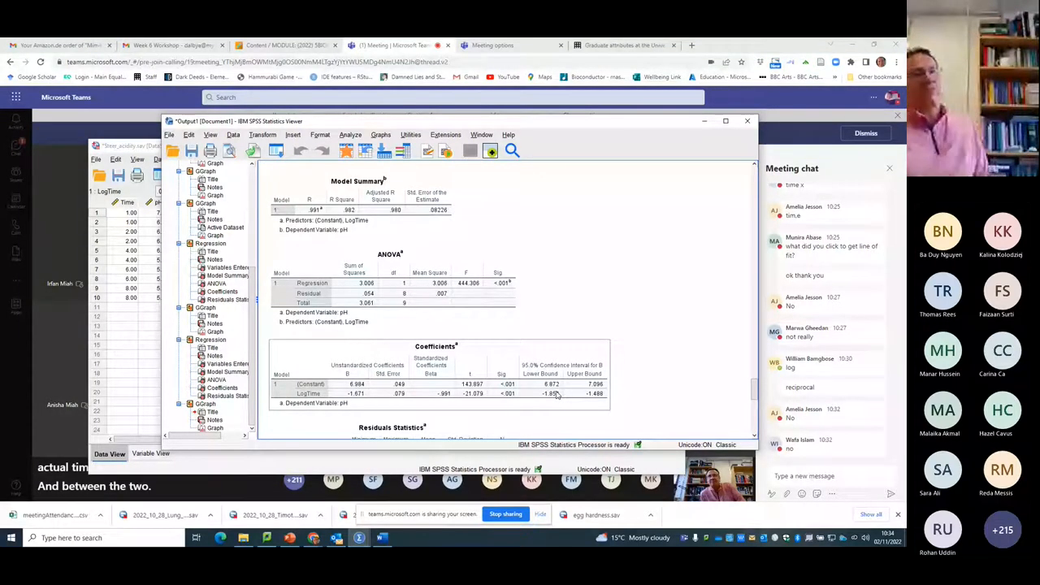
scroll("down", 3)
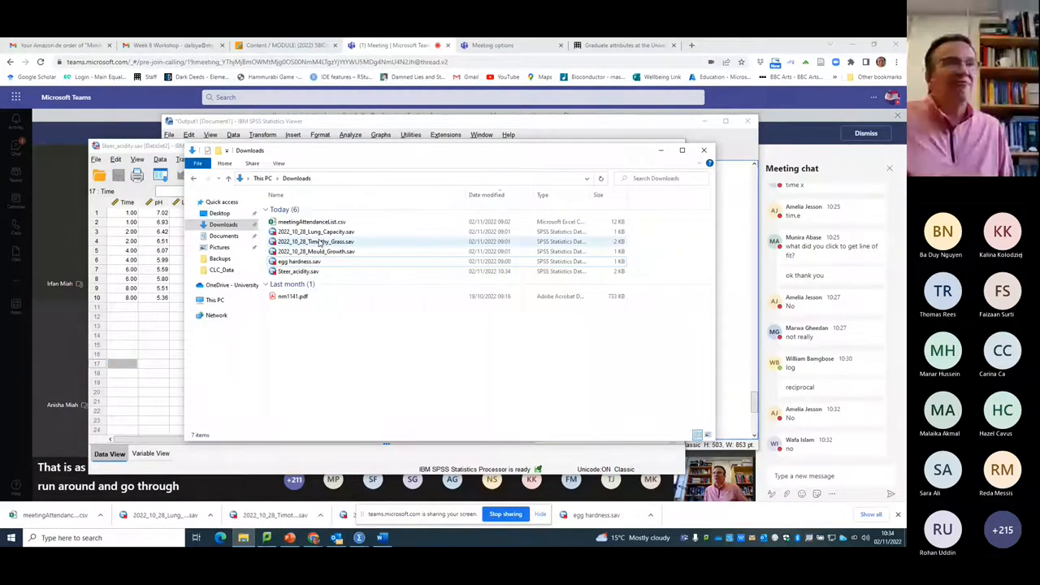
mouse_move(315, 238)
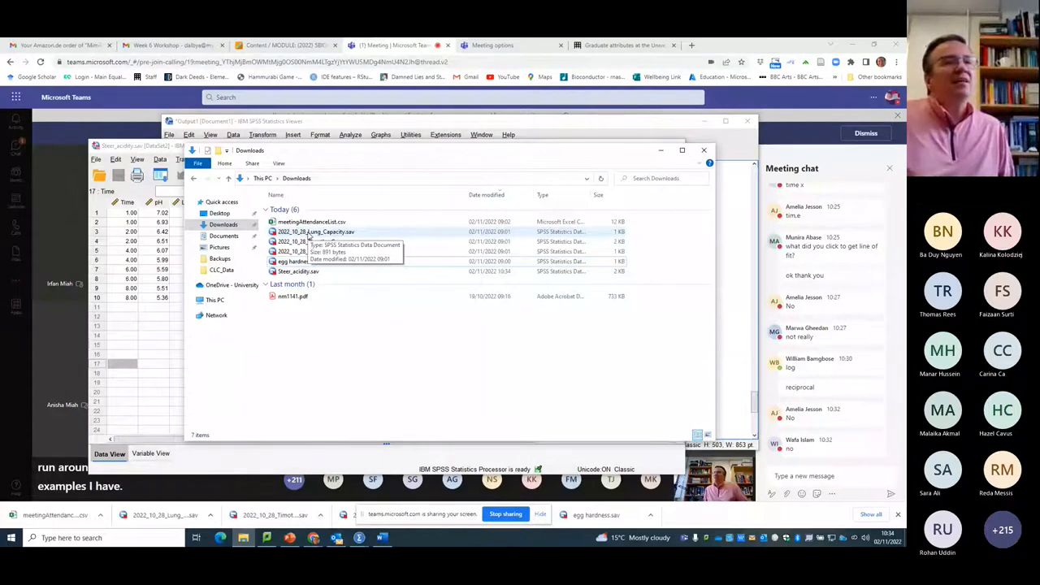
- Open 2022_10_28_Mould_Growth.sav from Downloads into a new SPSS data window
left_click(315, 250)
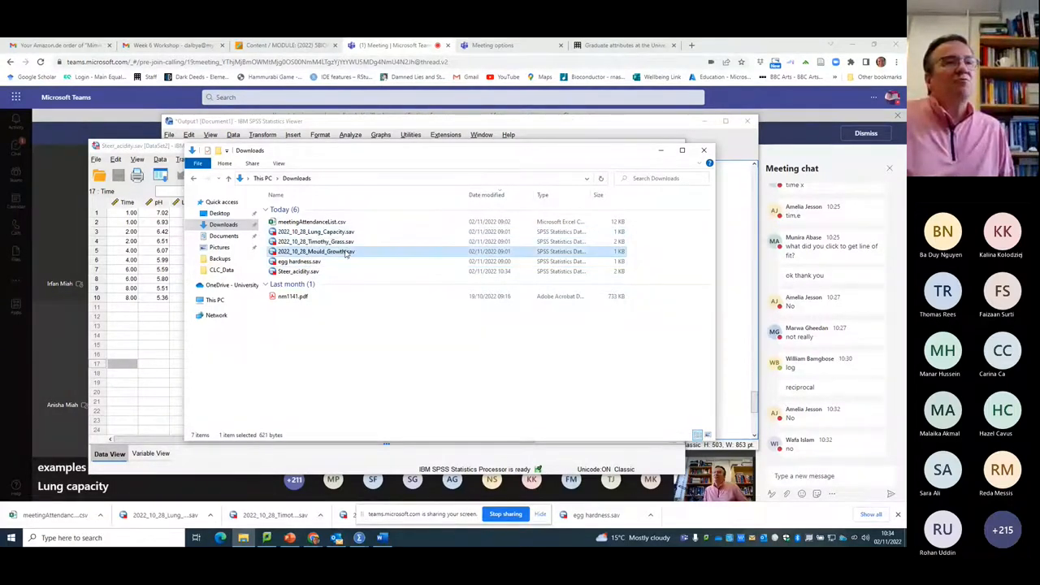
double_click(315, 251)
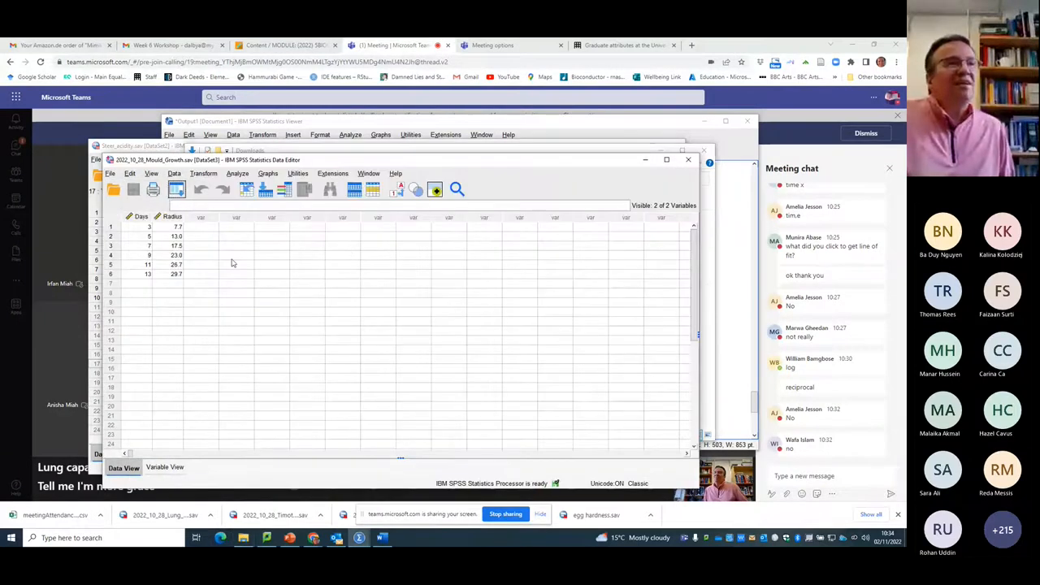
- Start a linear regression via Analyze > Regression with confidence intervals for the coefficients
left_click(203, 172)
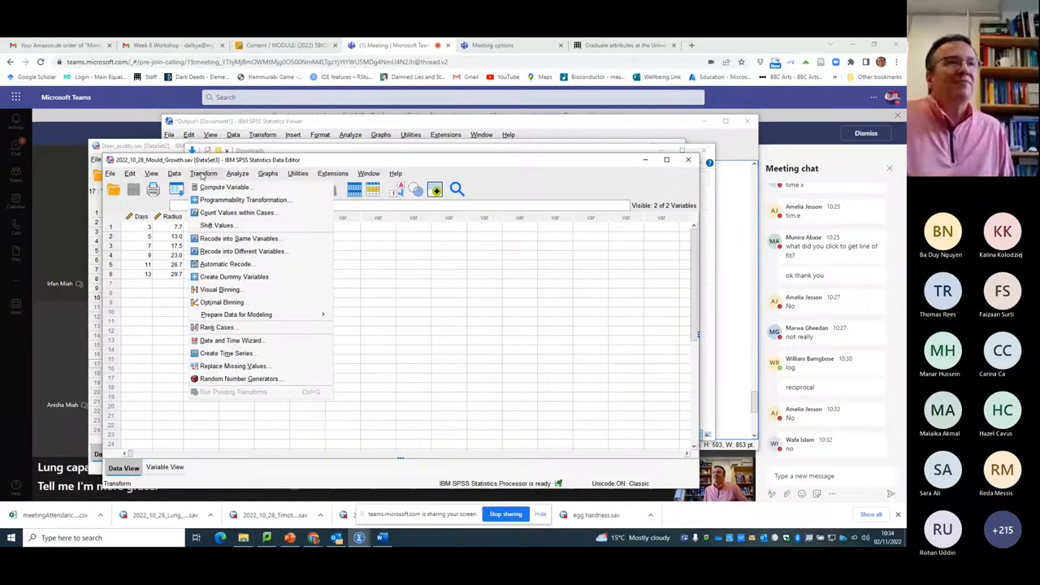
left_click(238, 172)
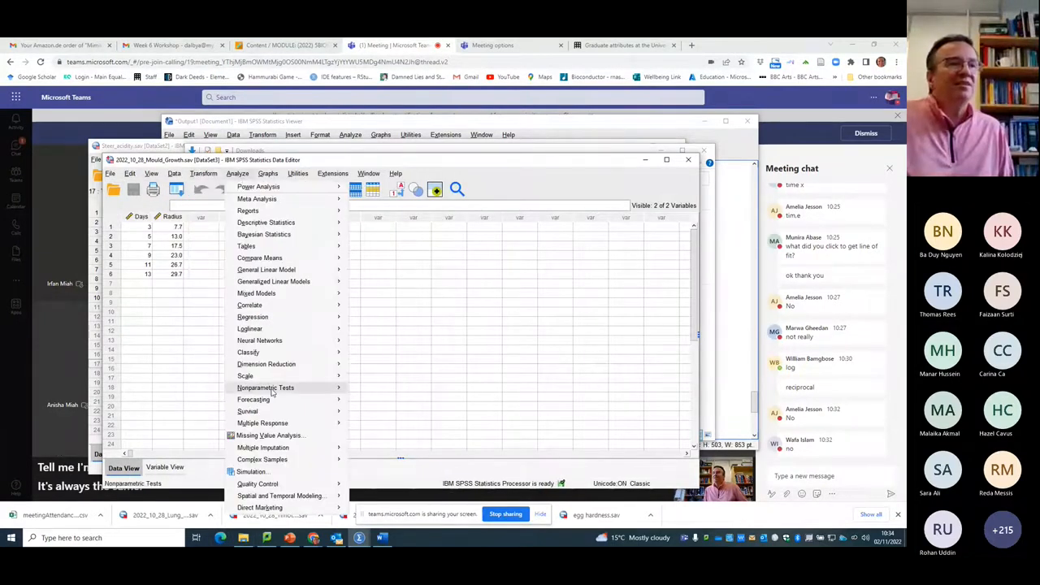
mouse_move(244, 376)
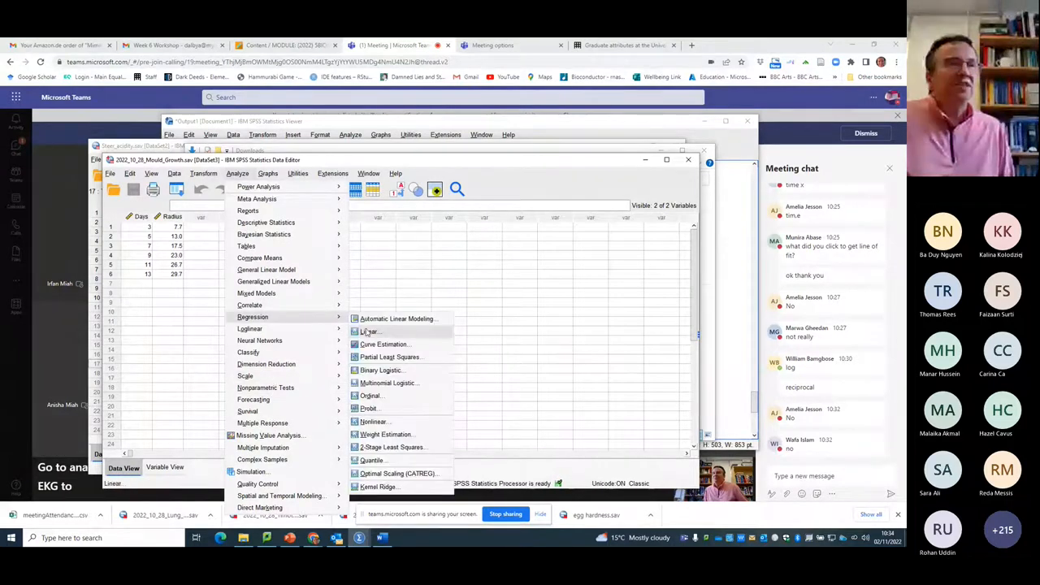
left_click(367, 332)
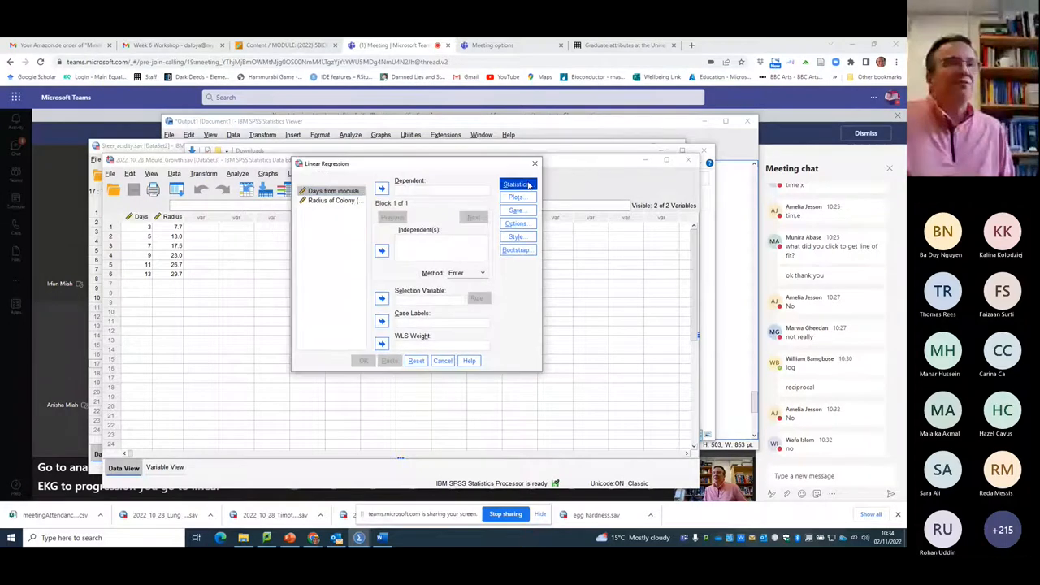
left_click(517, 184)
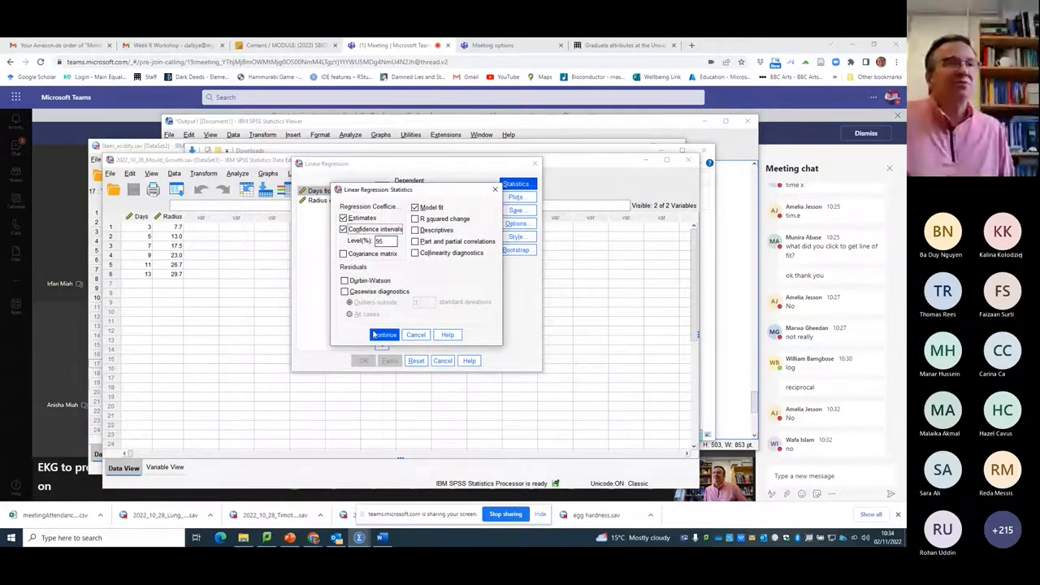
left_click(384, 334)
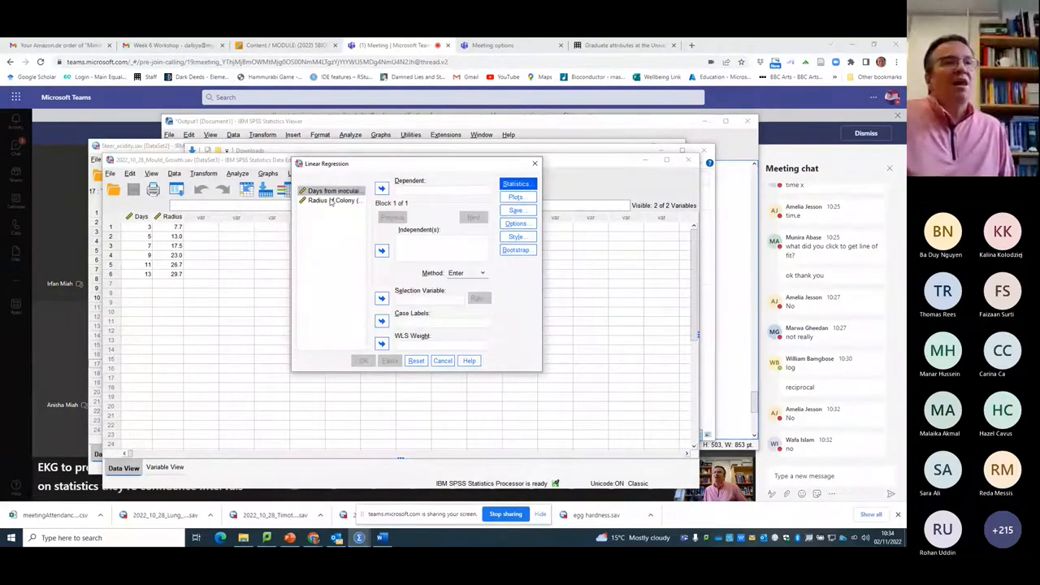
- Regress colony radius on days from inoculation, saving standardized residuals, and run it
left_click(333, 202)
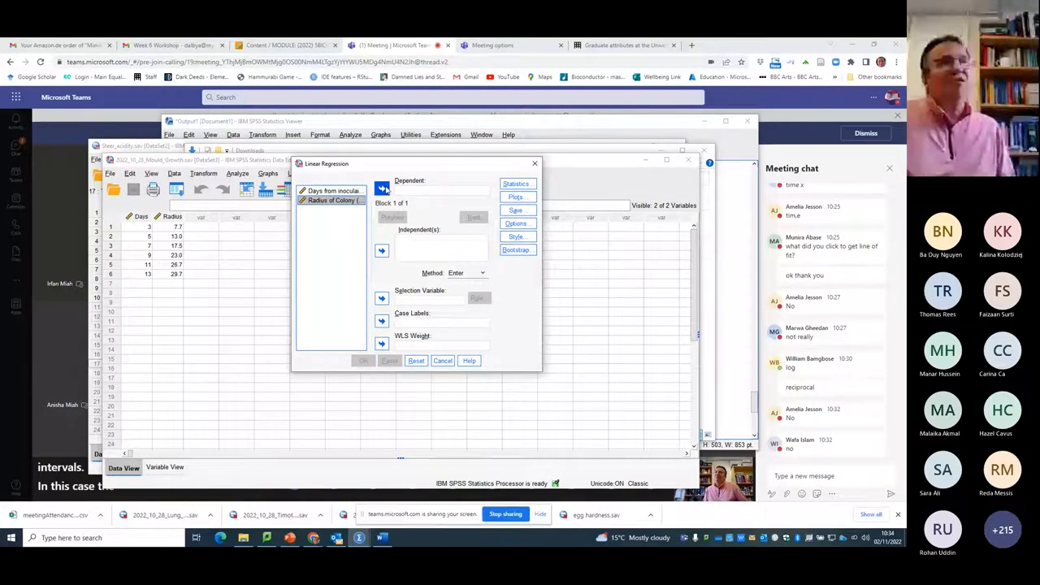
left_click(382, 188)
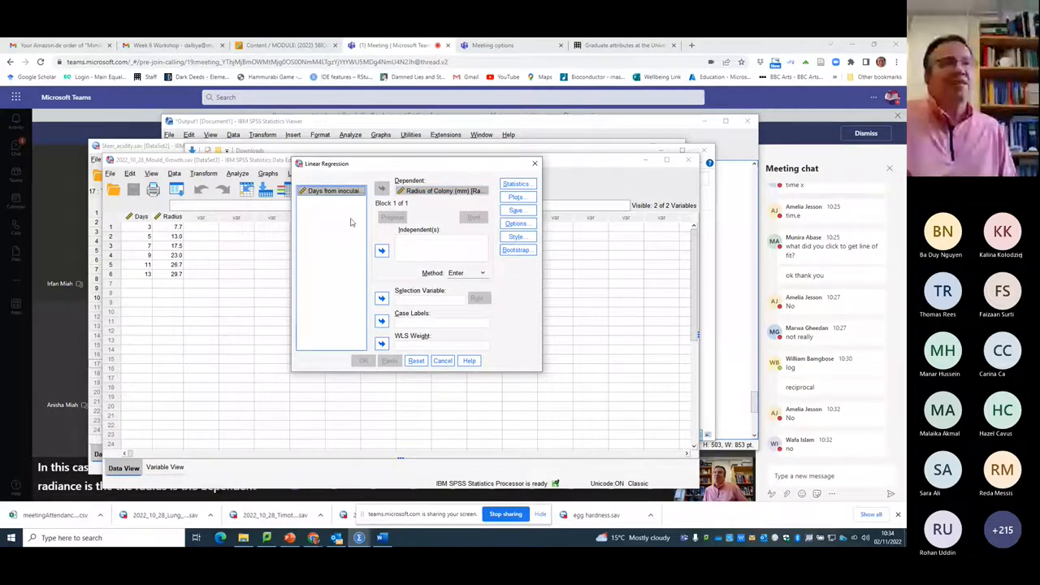
left_click(382, 251)
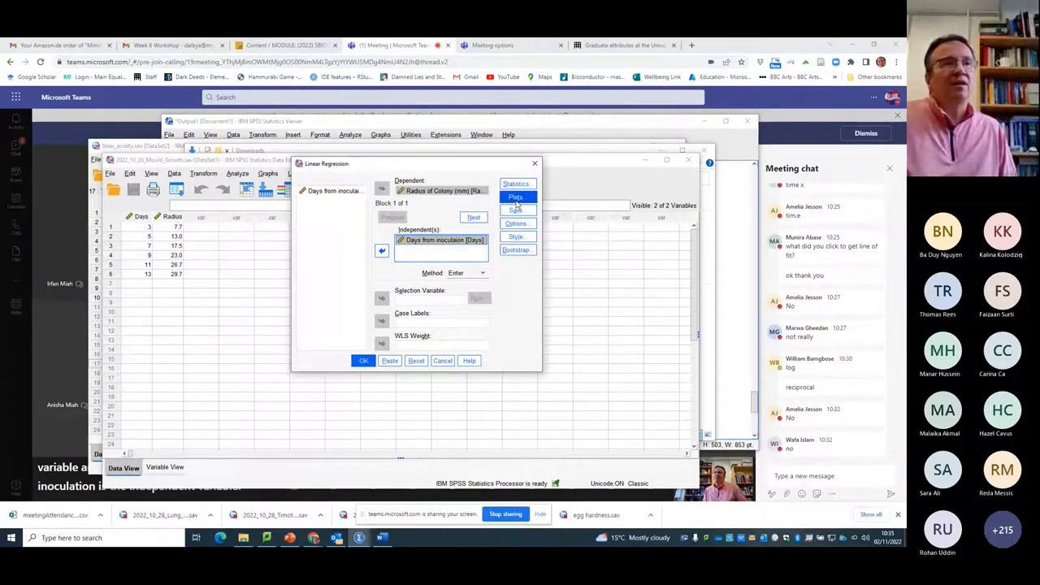
left_click(517, 198)
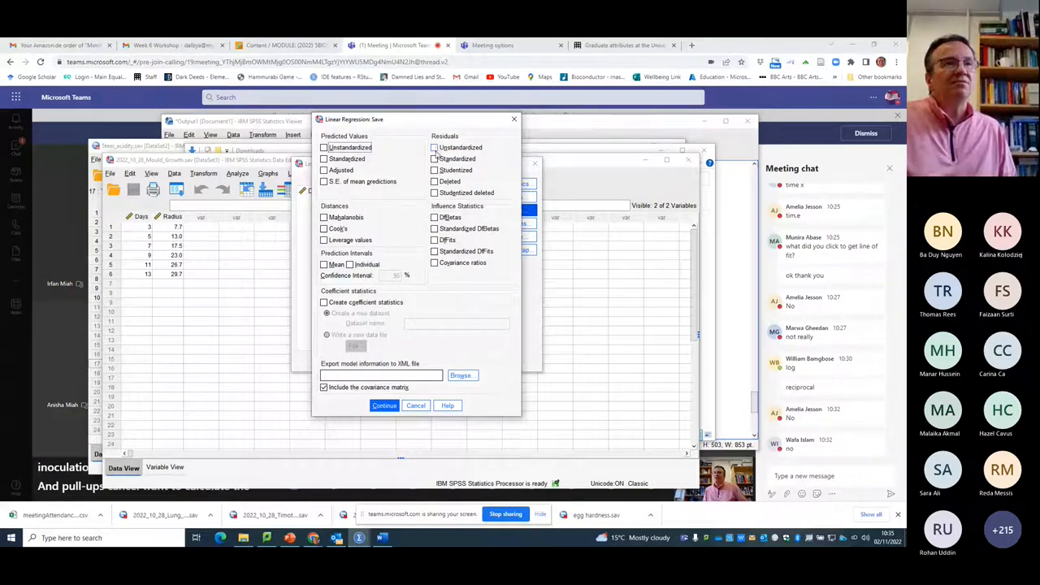
left_click(436, 160)
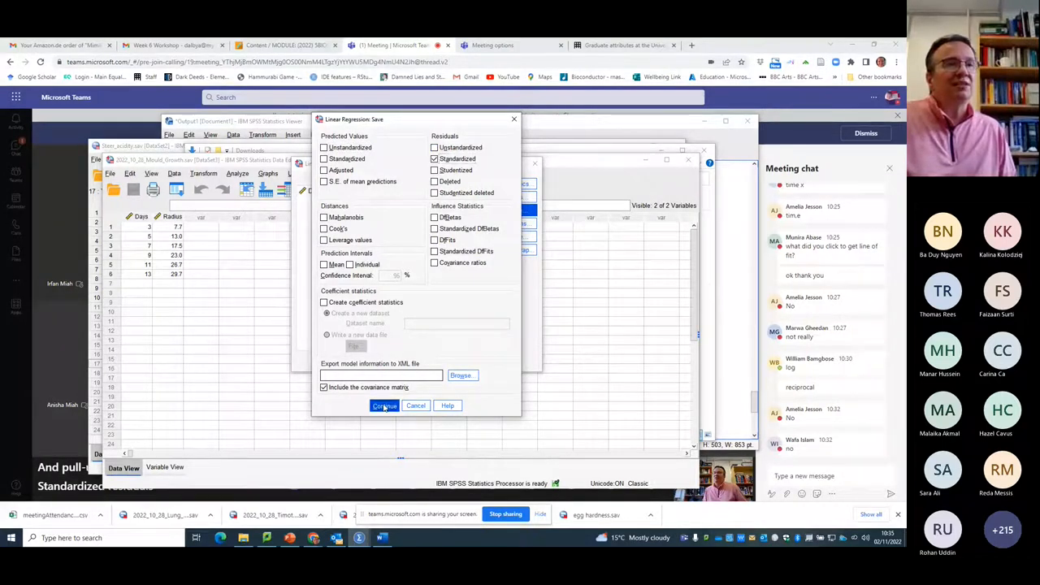
left_click(384, 406)
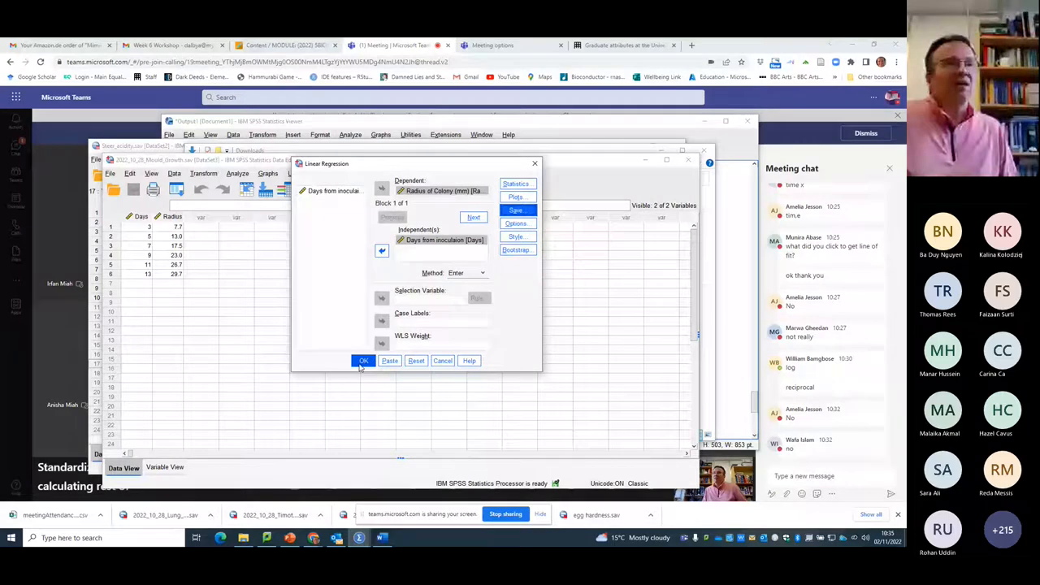
left_click(365, 361)
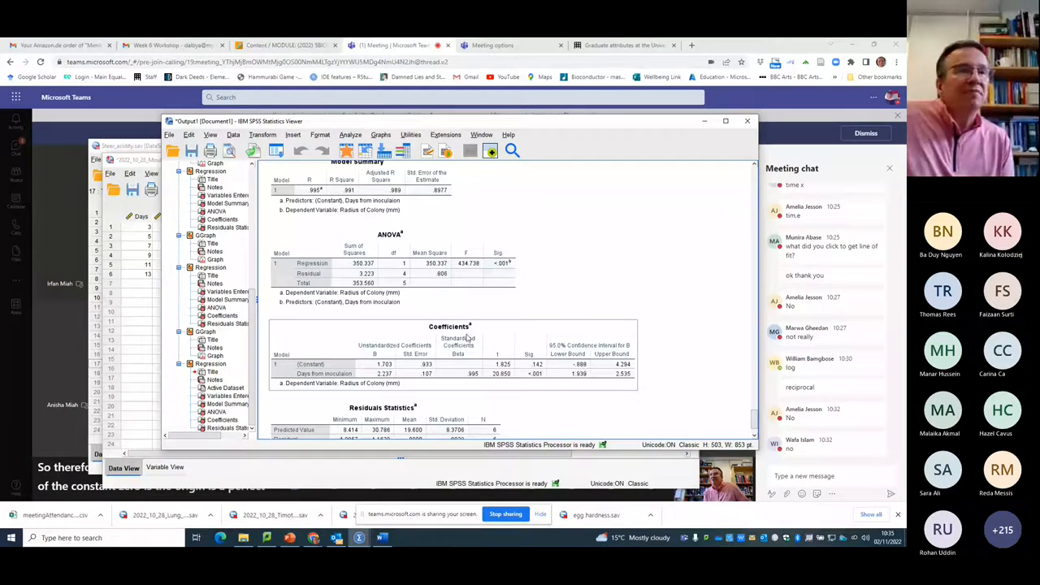
mouse_move(468, 336)
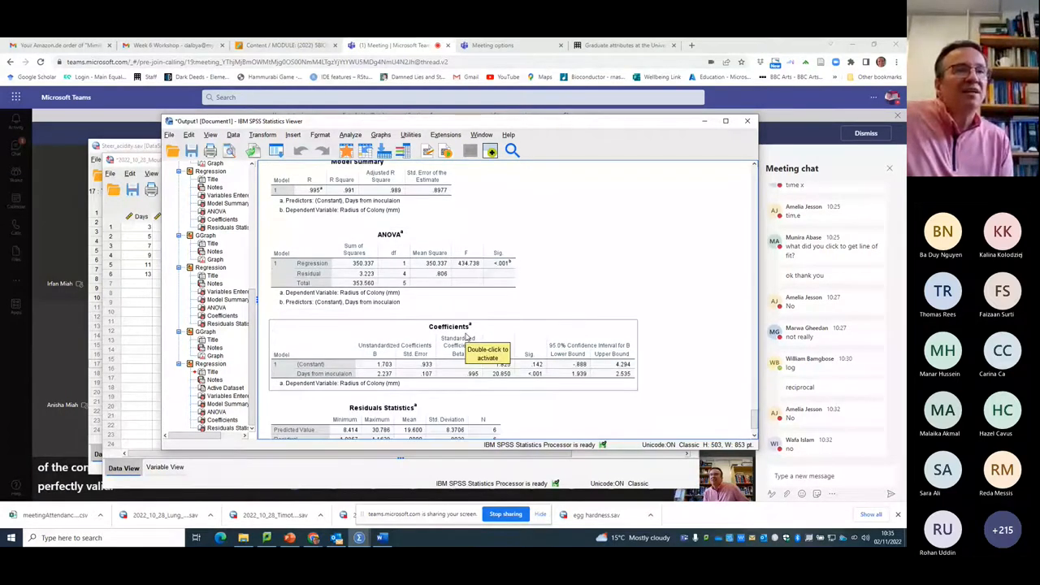
- Review the colony radius regression's ANOVA, coefficients and residual statistics in the output
scroll("down", 3)
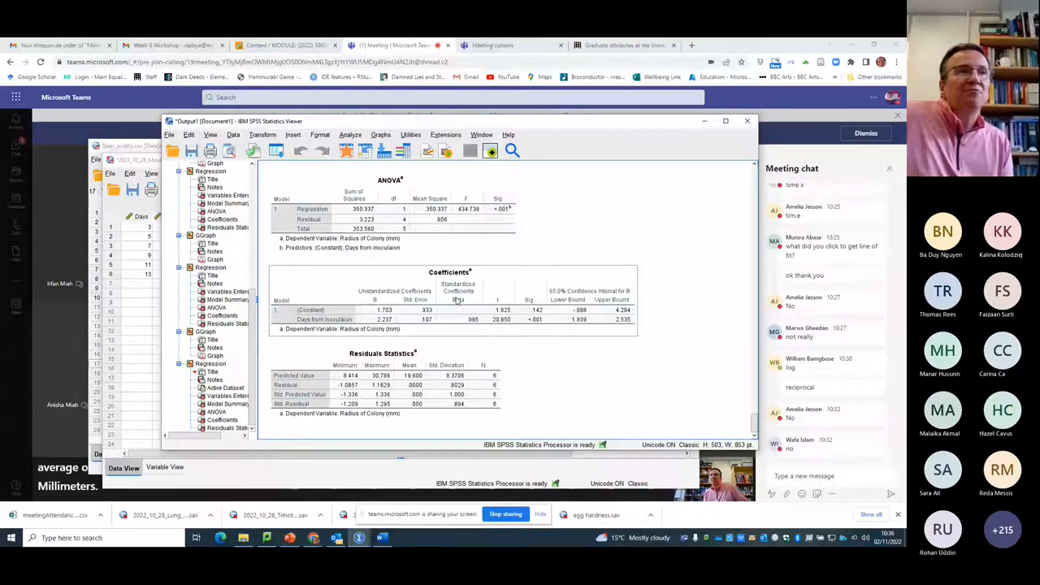
- Build a scatter plot of standardized residual (Y) against days from inoculation (X)
left_click(381, 133)
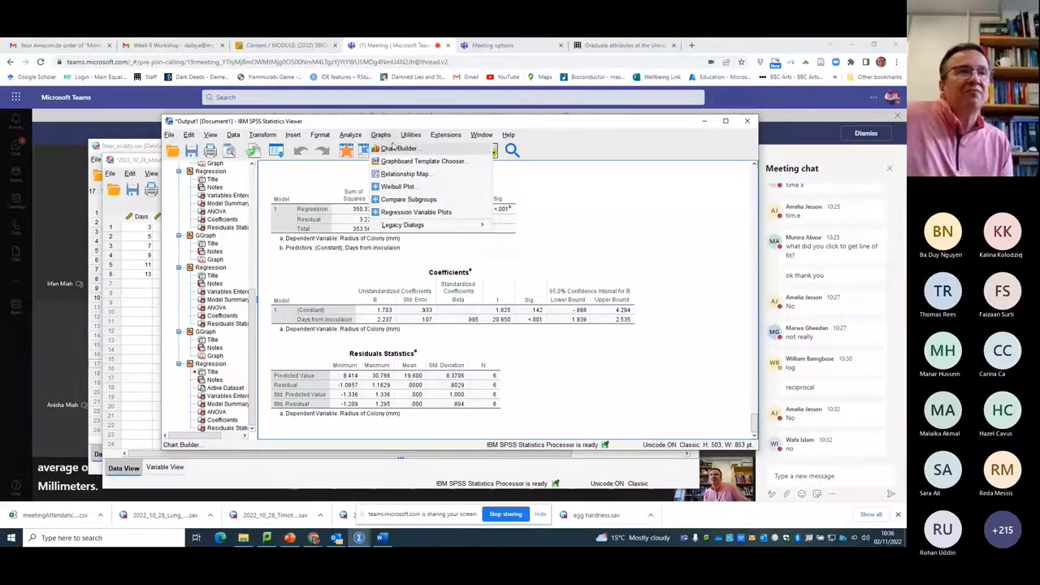
left_click(400, 148)
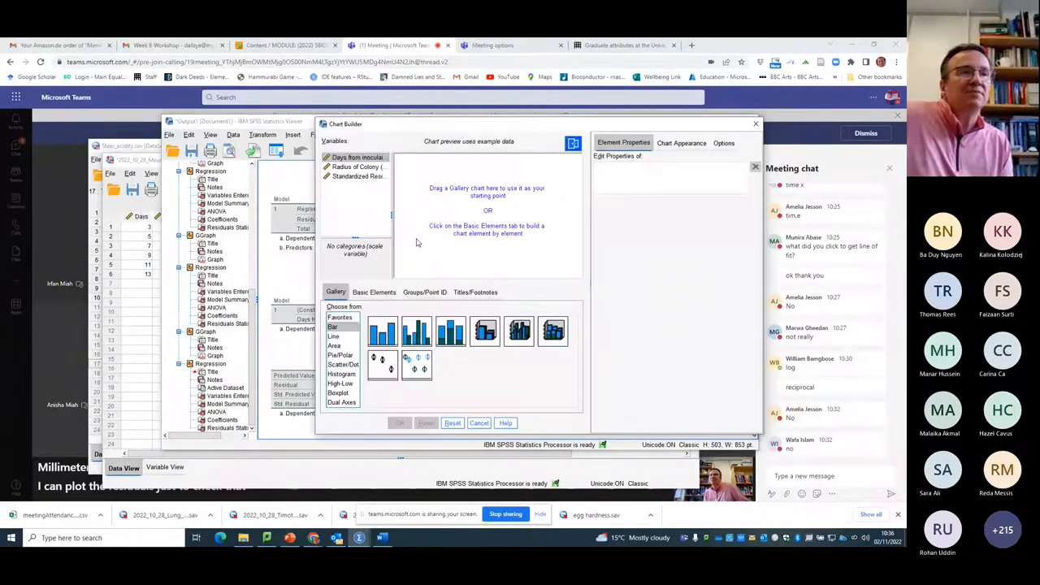
left_click(339, 317)
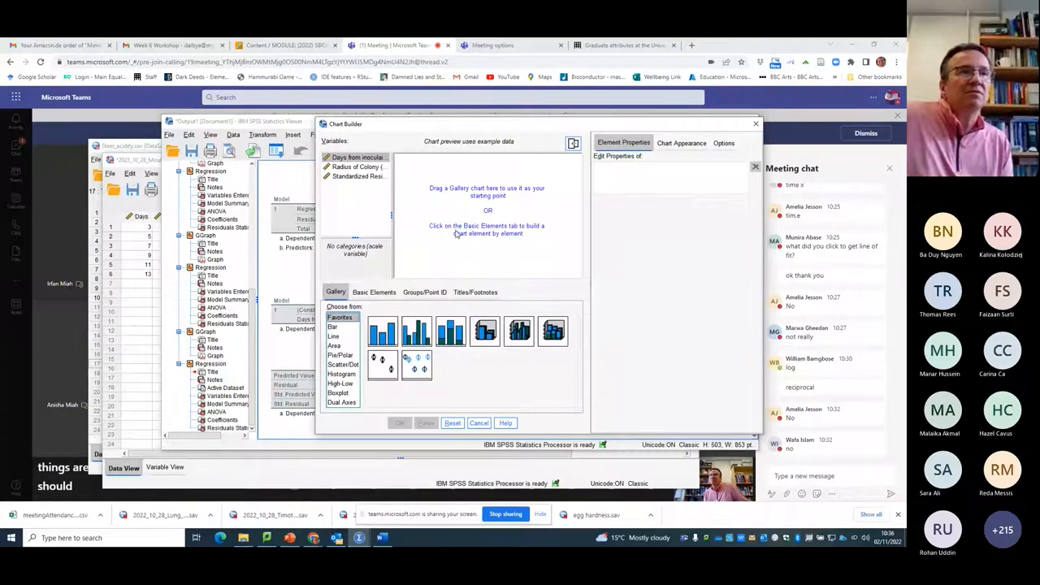
left_click(341, 364)
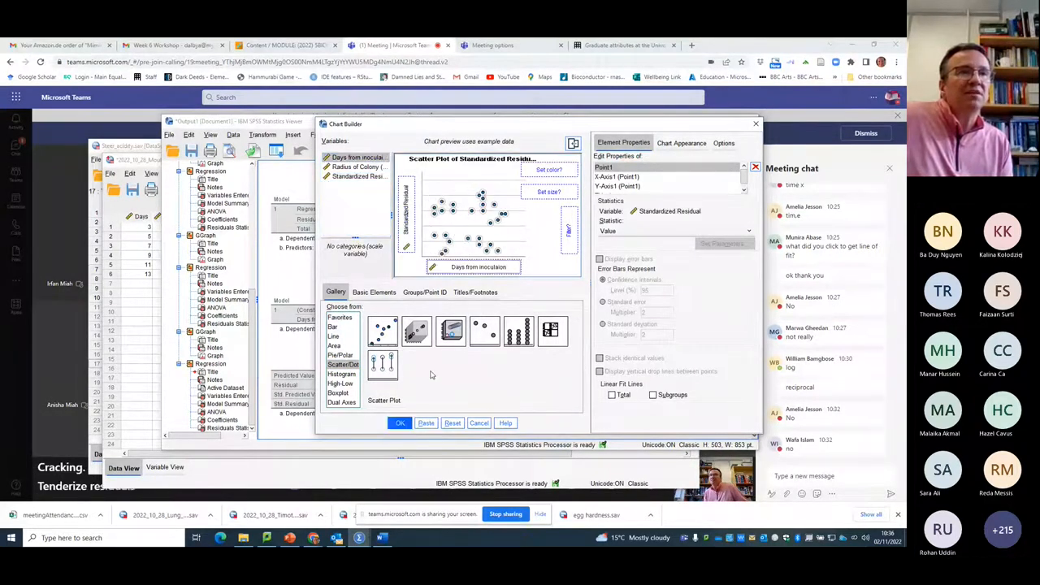
left_click(399, 423)
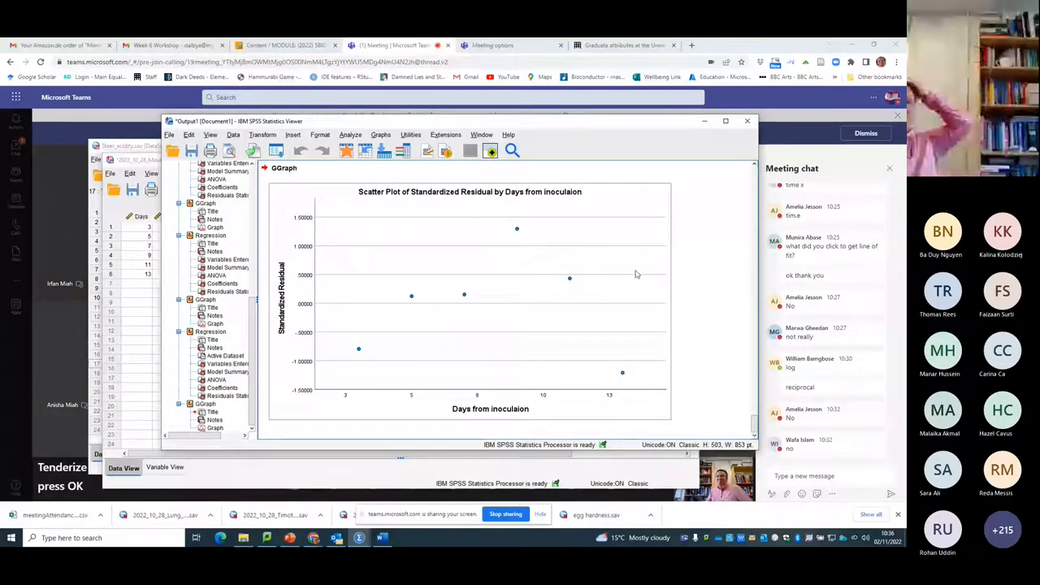
mouse_move(457, 364)
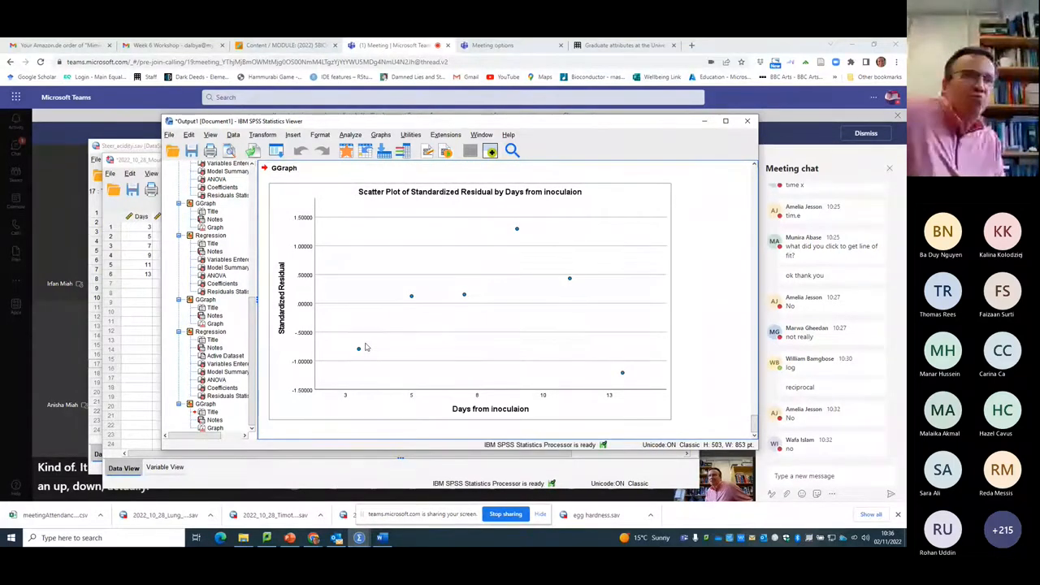
mouse_move(386, 344)
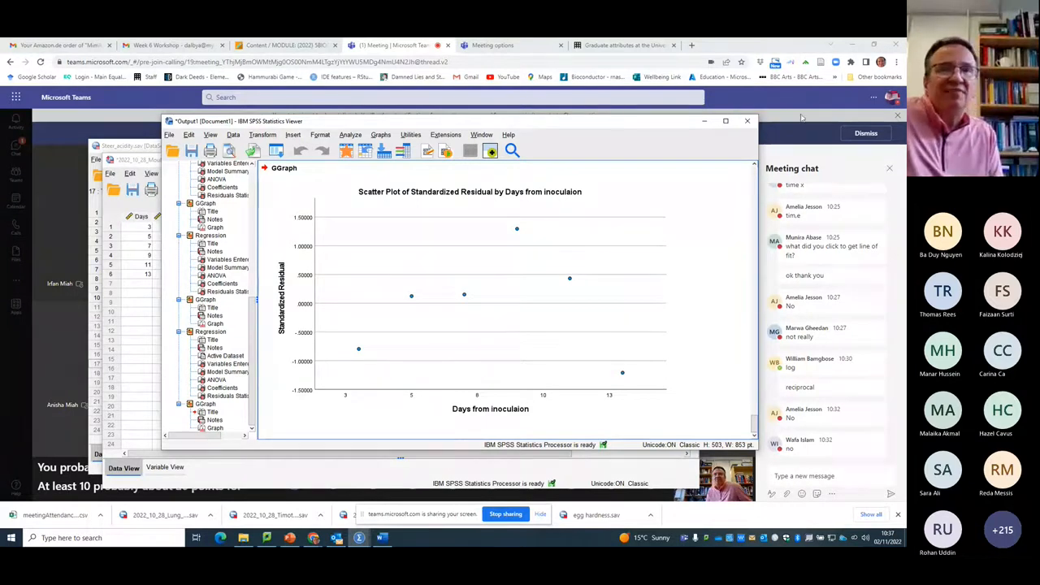
- Close the Output Viewer and answer its save prompt, returning to the mould growth data with ZRE_1
left_click(746, 120)
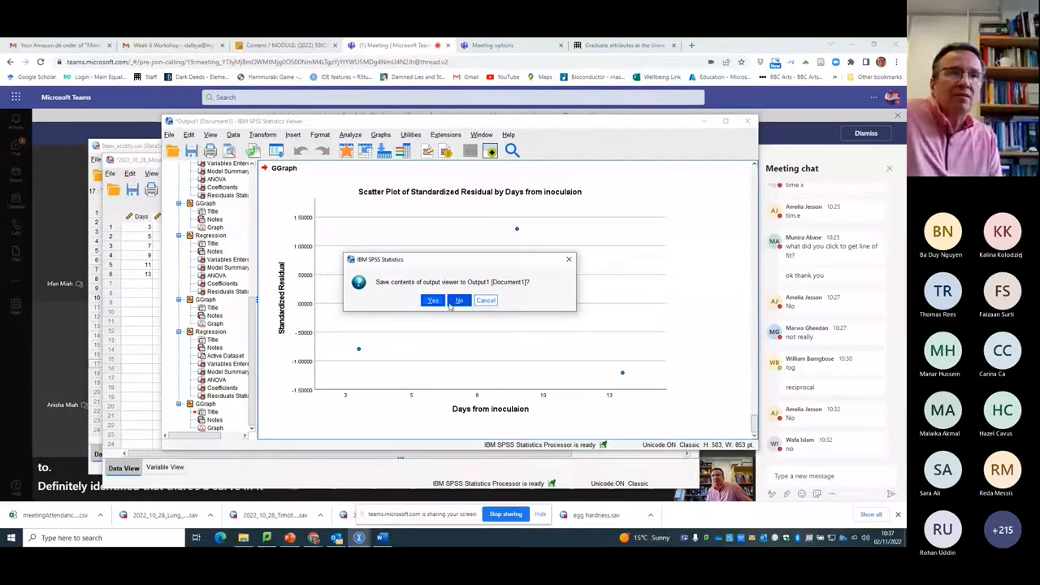
left_click(458, 299)
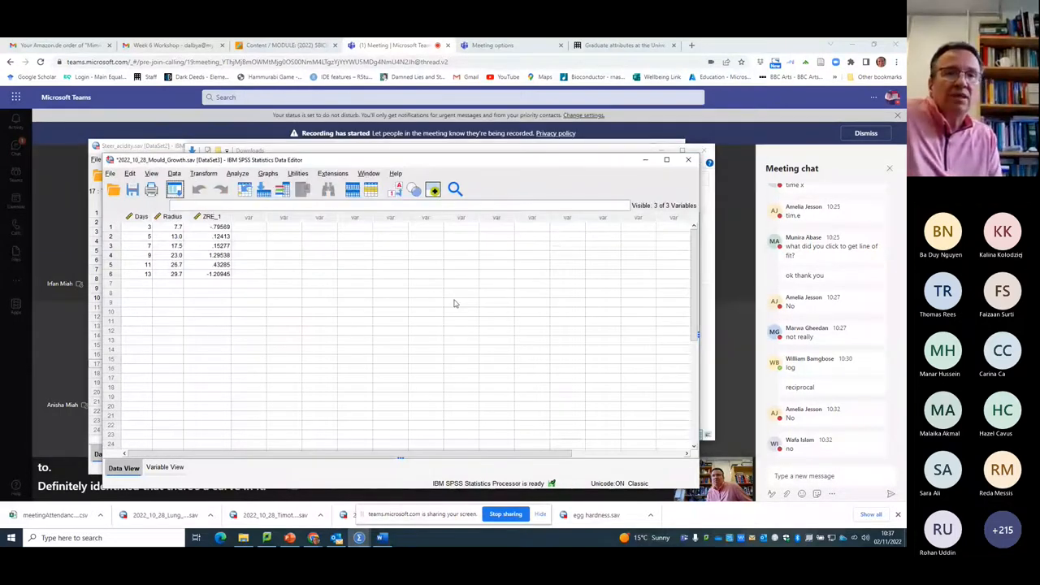